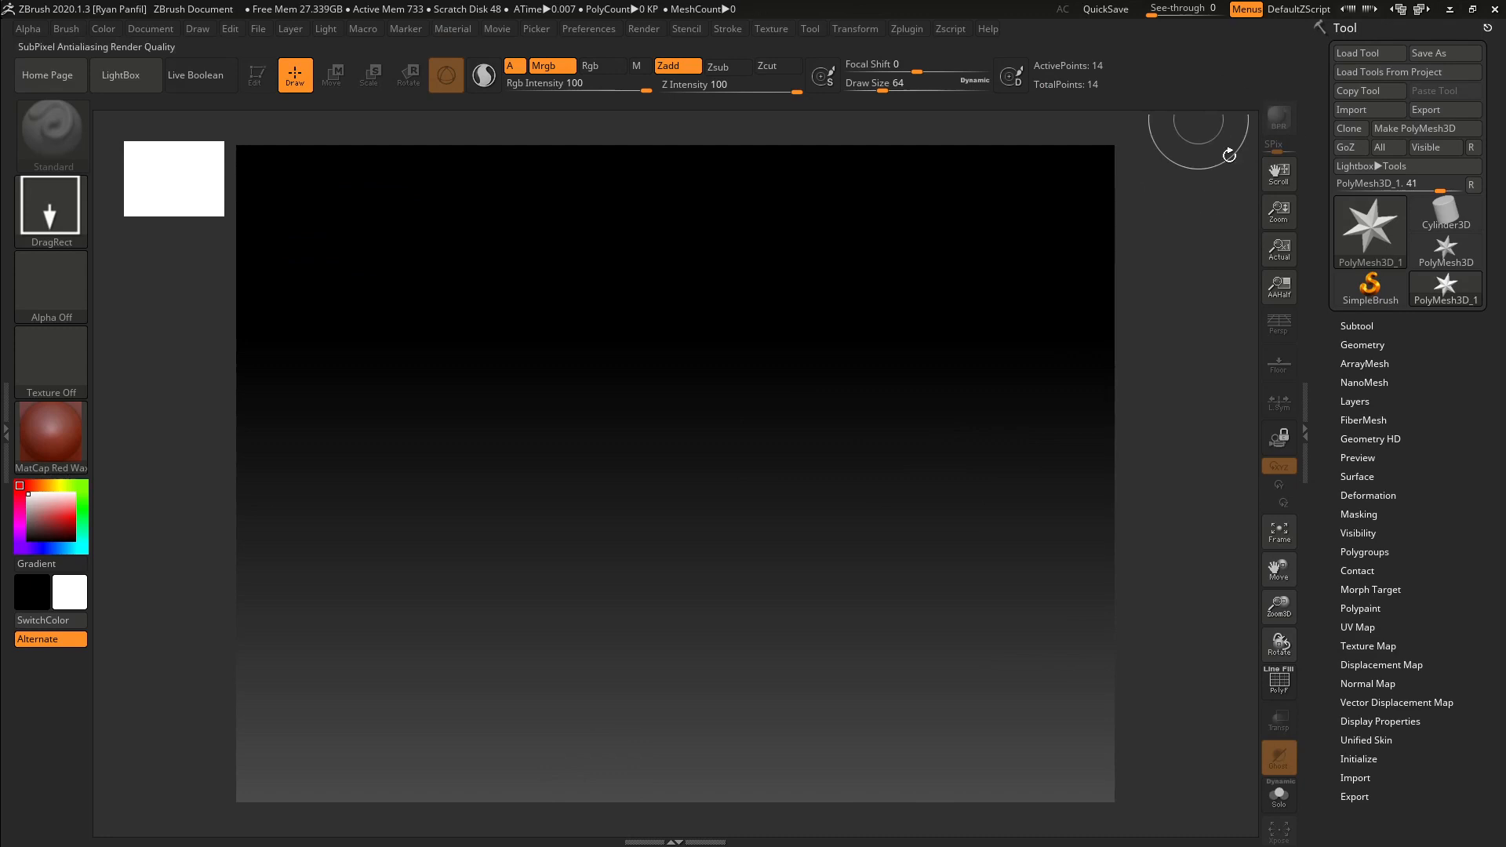
{"action": "mouse_move", "coordinate": [1355, 109]}
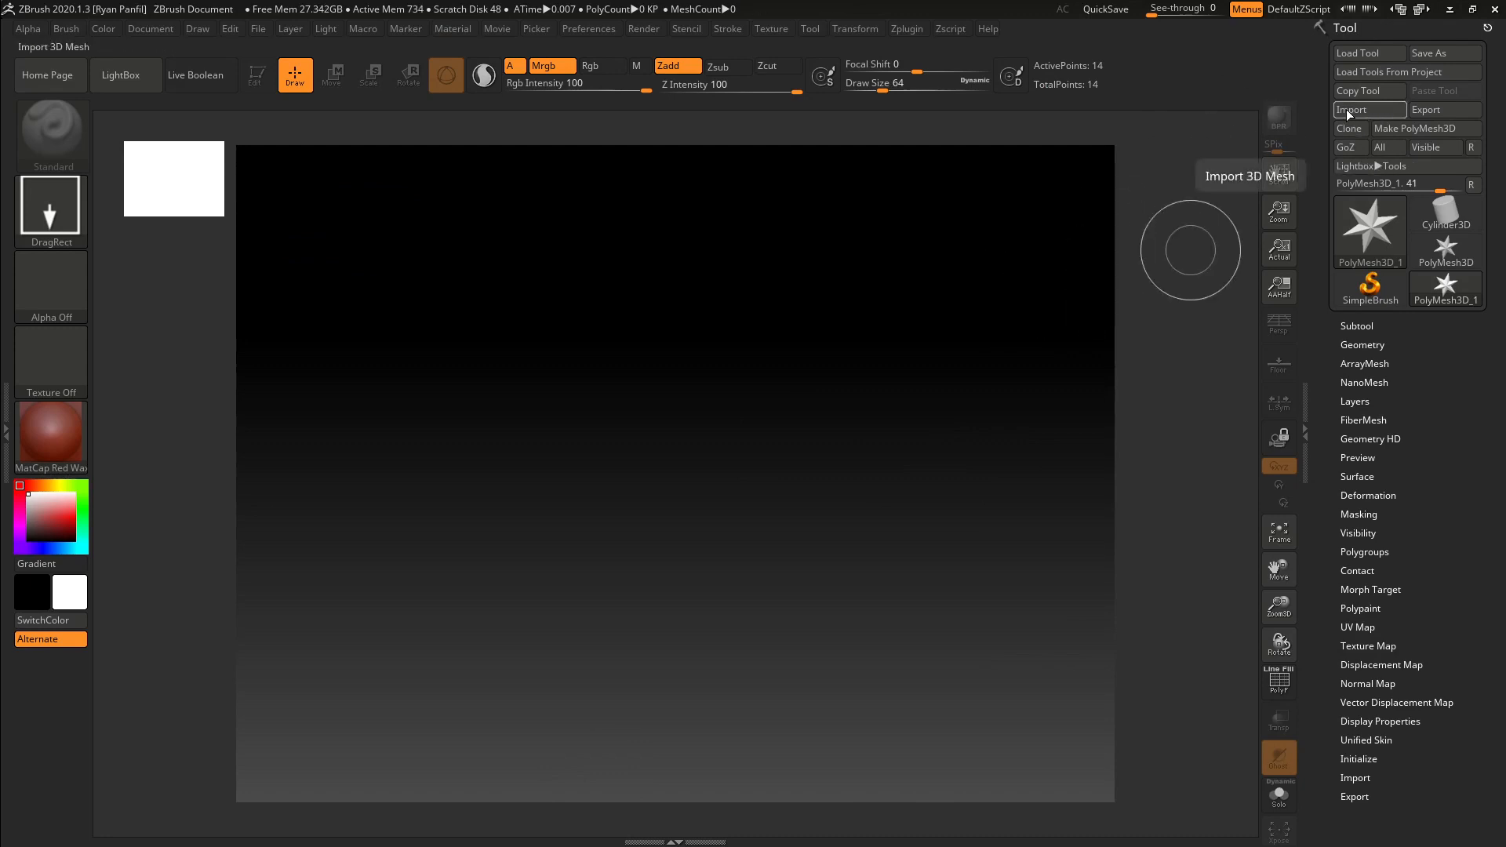
- Import Head.obj from Desktop > The-Creature-Creator > OBJs-For-Zbrush as the current tool
{"action": "left_click", "coordinate": [1369, 109]}
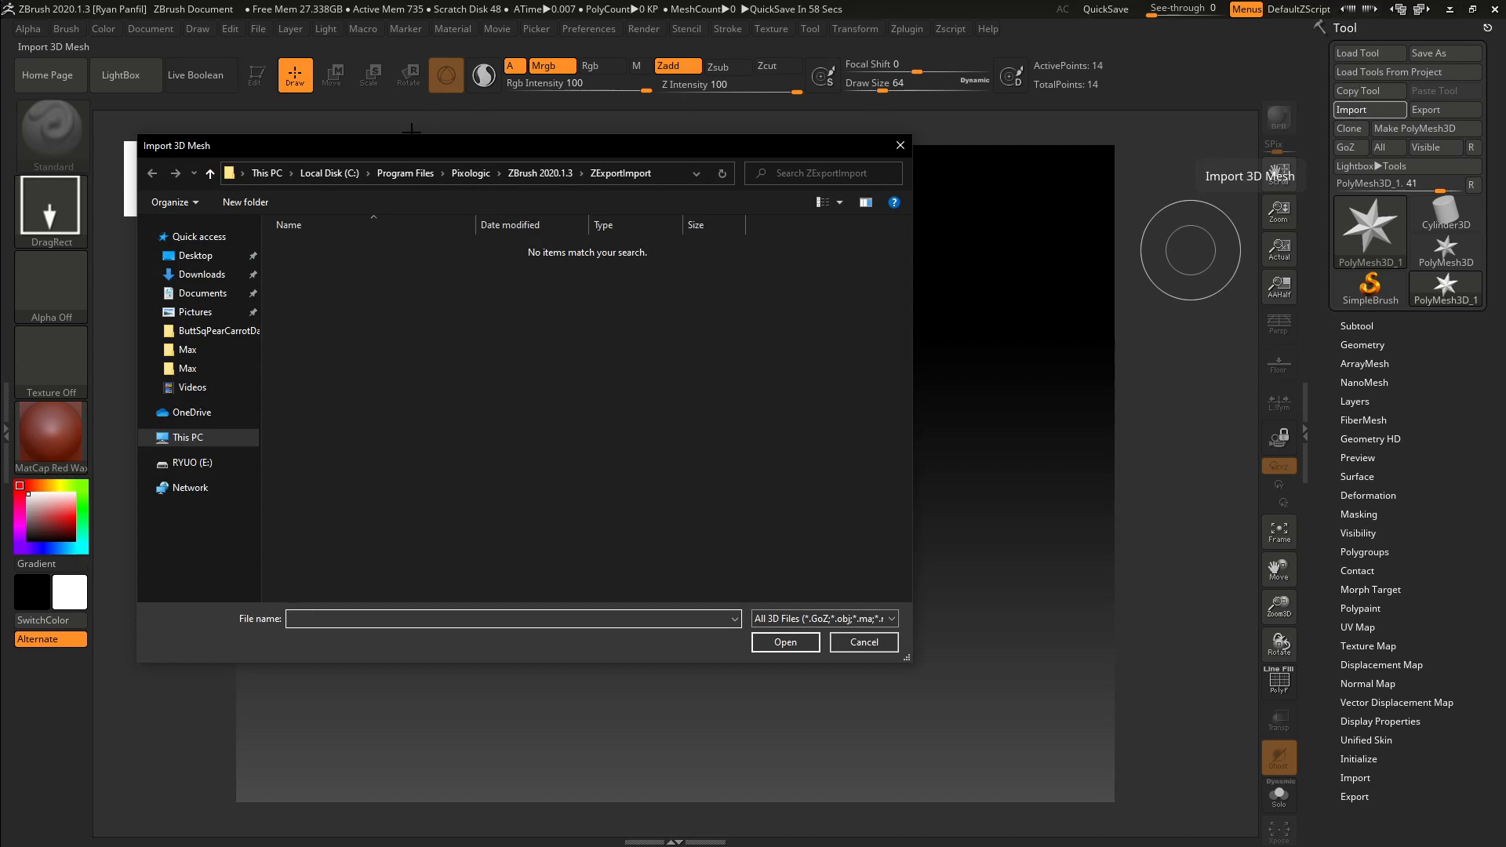
{"action": "left_click", "coordinate": [193, 255]}
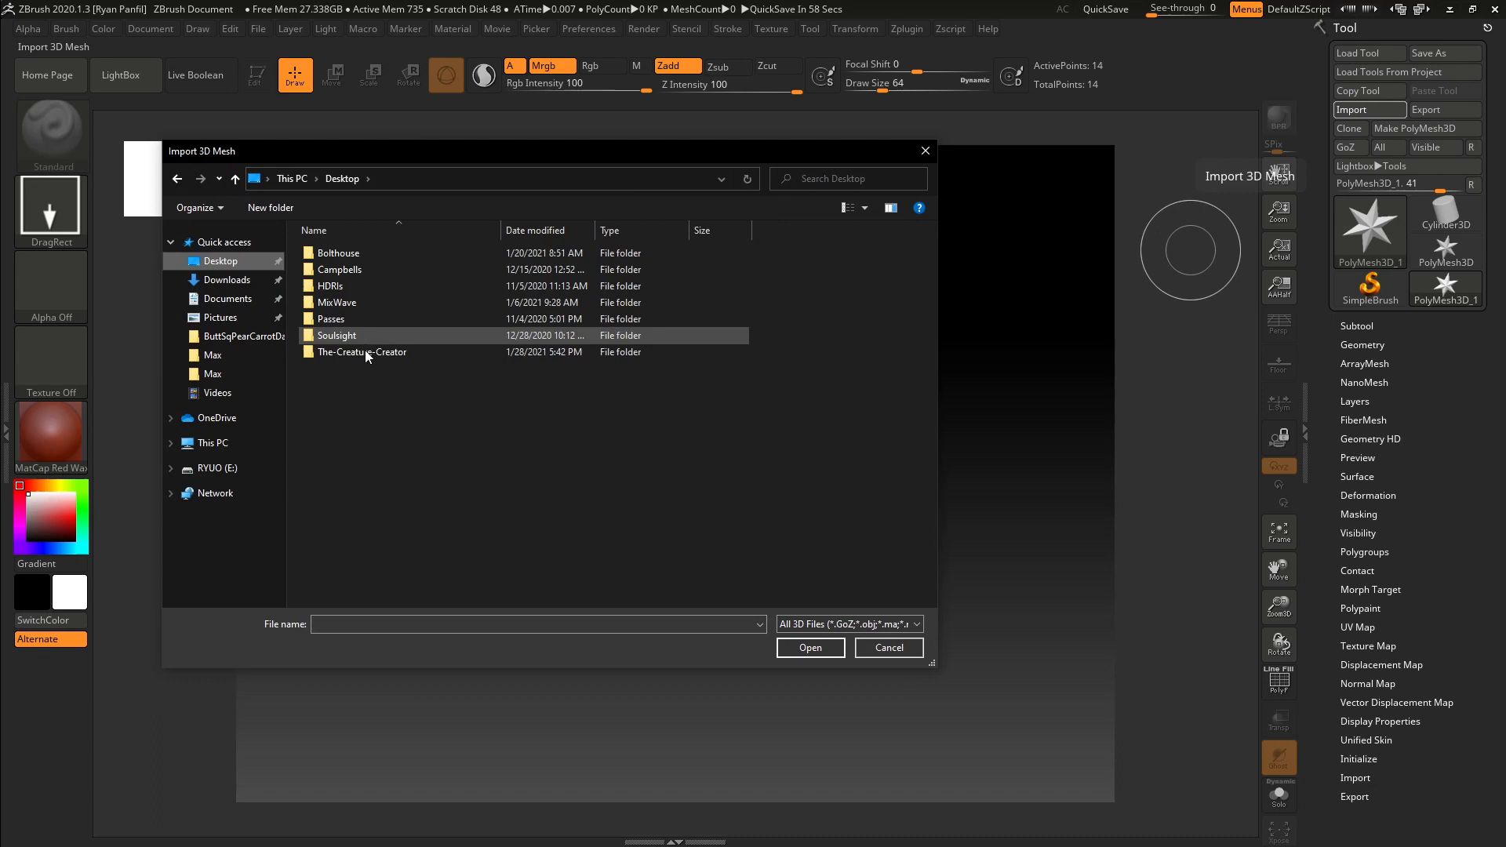
{"action": "double_click", "coordinate": [361, 352]}
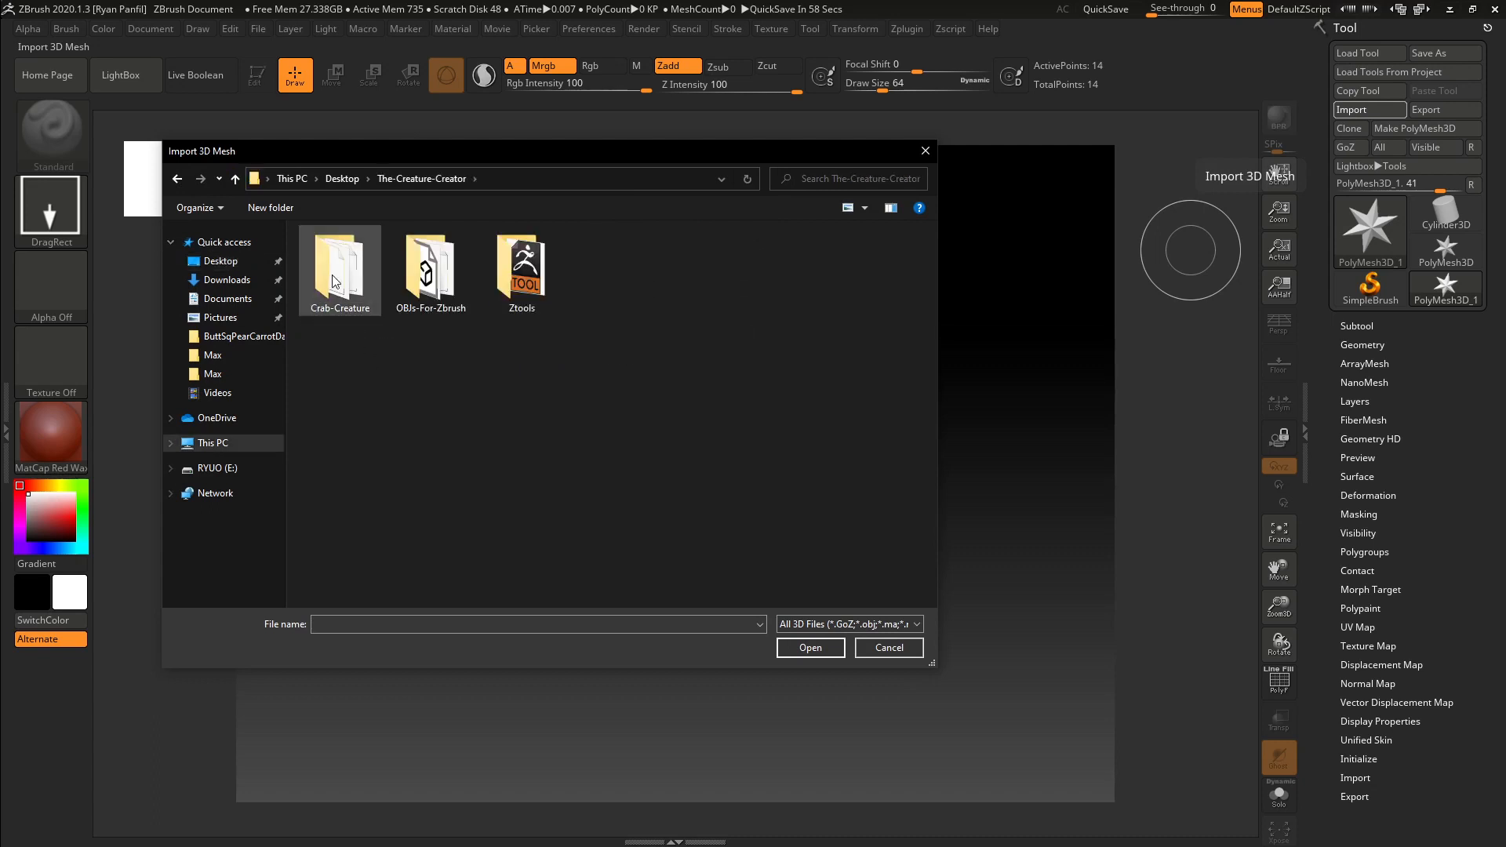
{"action": "double_click", "coordinate": [430, 263]}
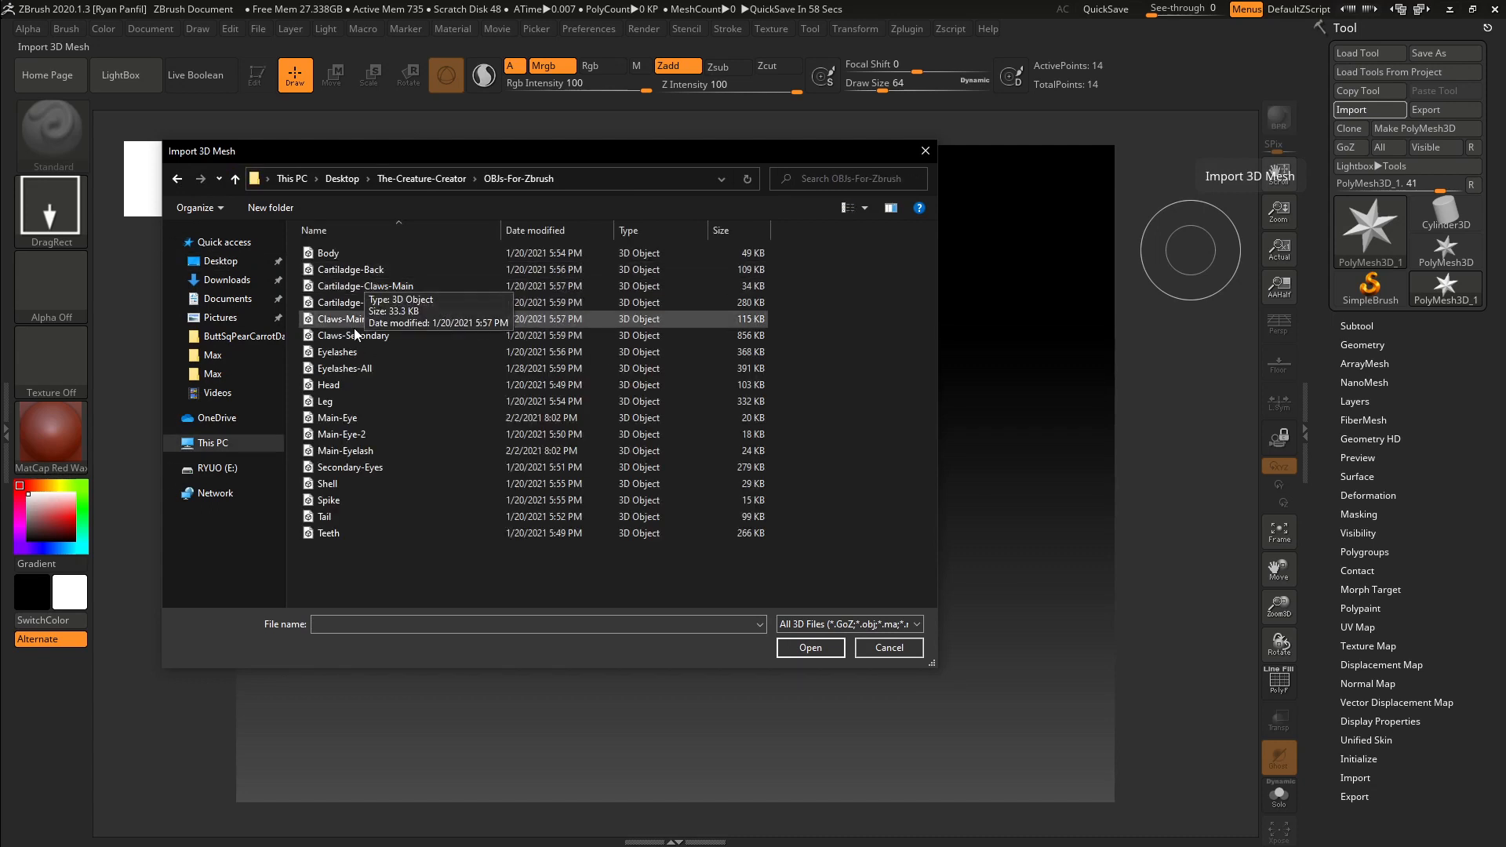
{"action": "left_click", "coordinate": [328, 384]}
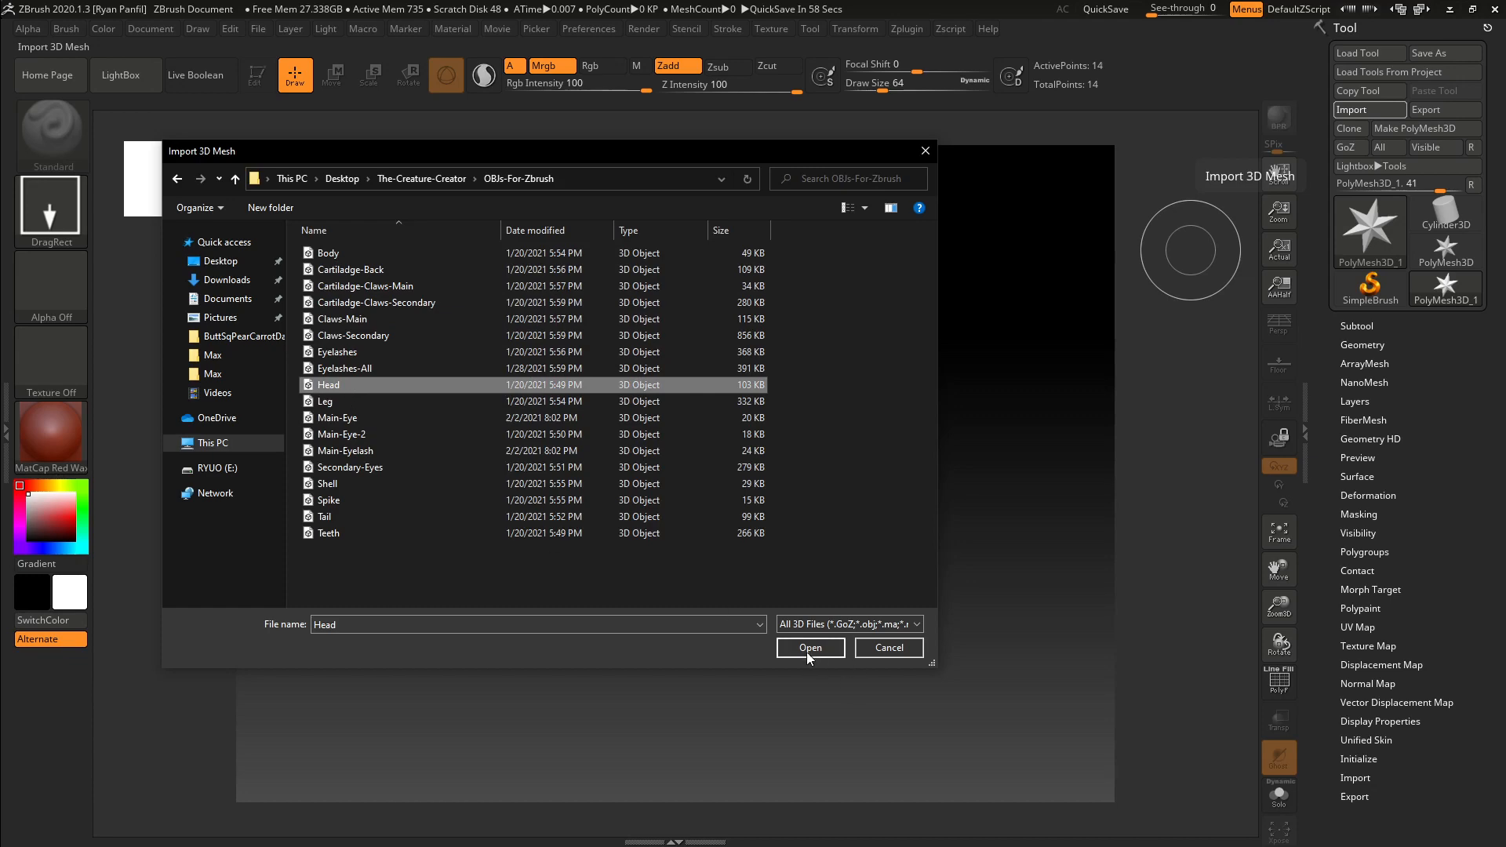
{"action": "left_click", "coordinate": [810, 647]}
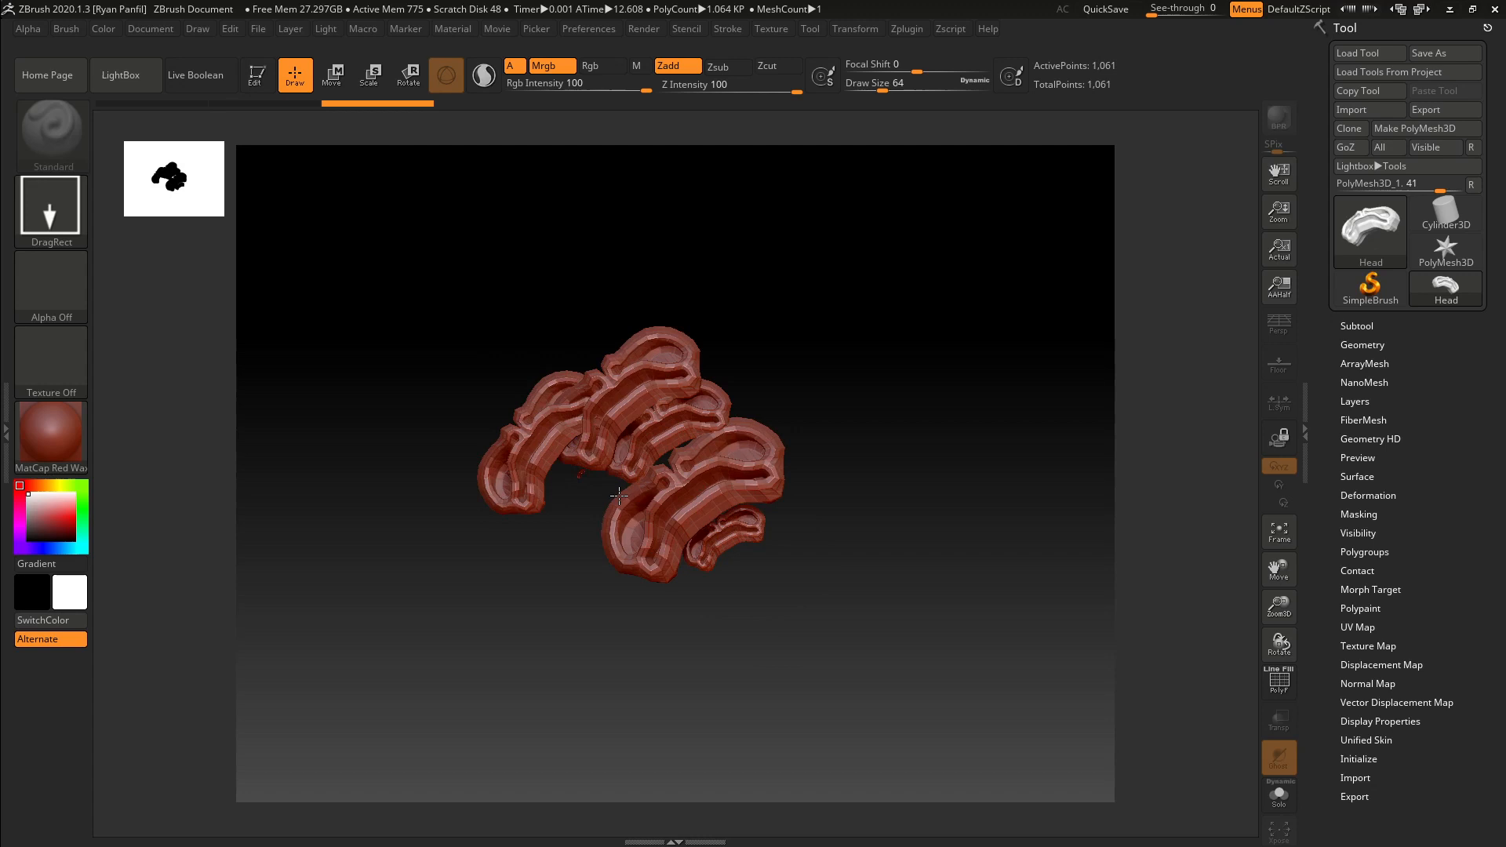
- Draw the Head mesh onto the canvas and rotate it to a front view
{"action": "left_click_drag", "start_coordinate": [614, 496], "coordinate": [681, 471]}
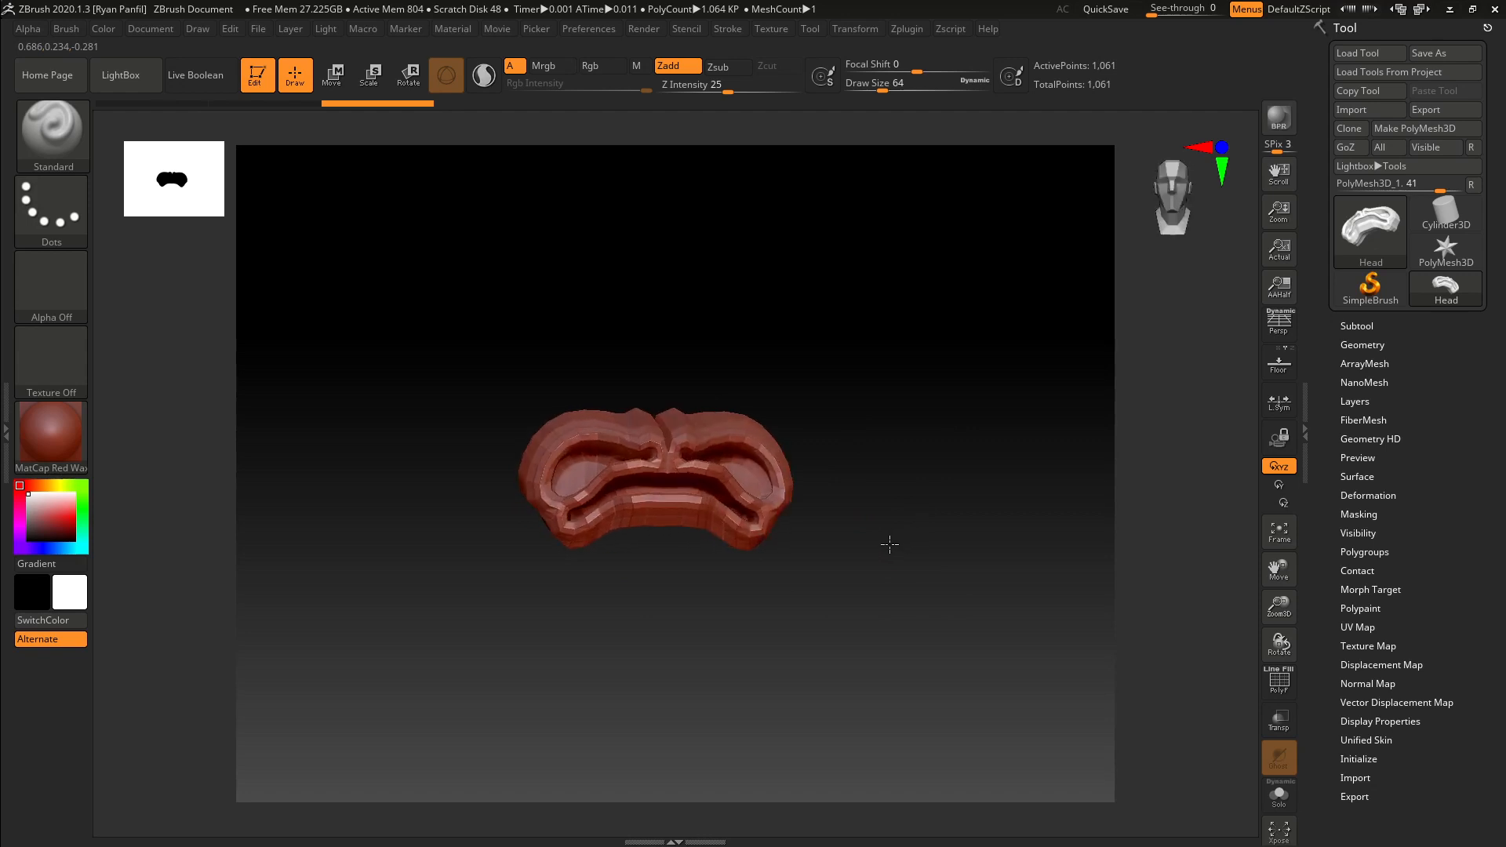
{"action": "left_click_drag", "start_coordinate": [889, 545], "coordinate": [881, 538]}
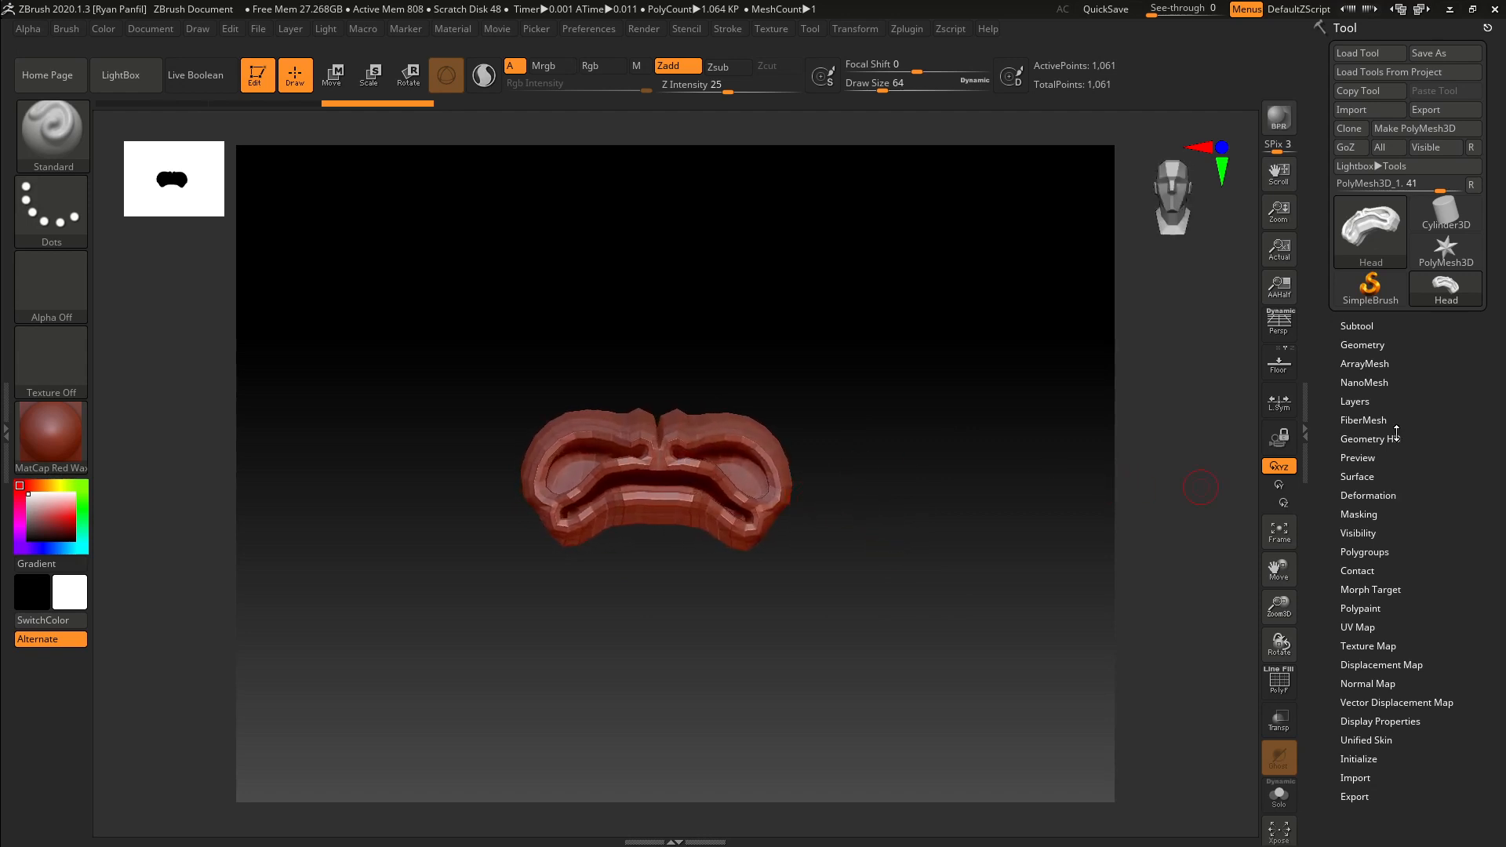
- Show the Subtool list and preview the Append tool picker, closing it without adding anything
{"action": "left_click", "coordinate": [1356, 325]}
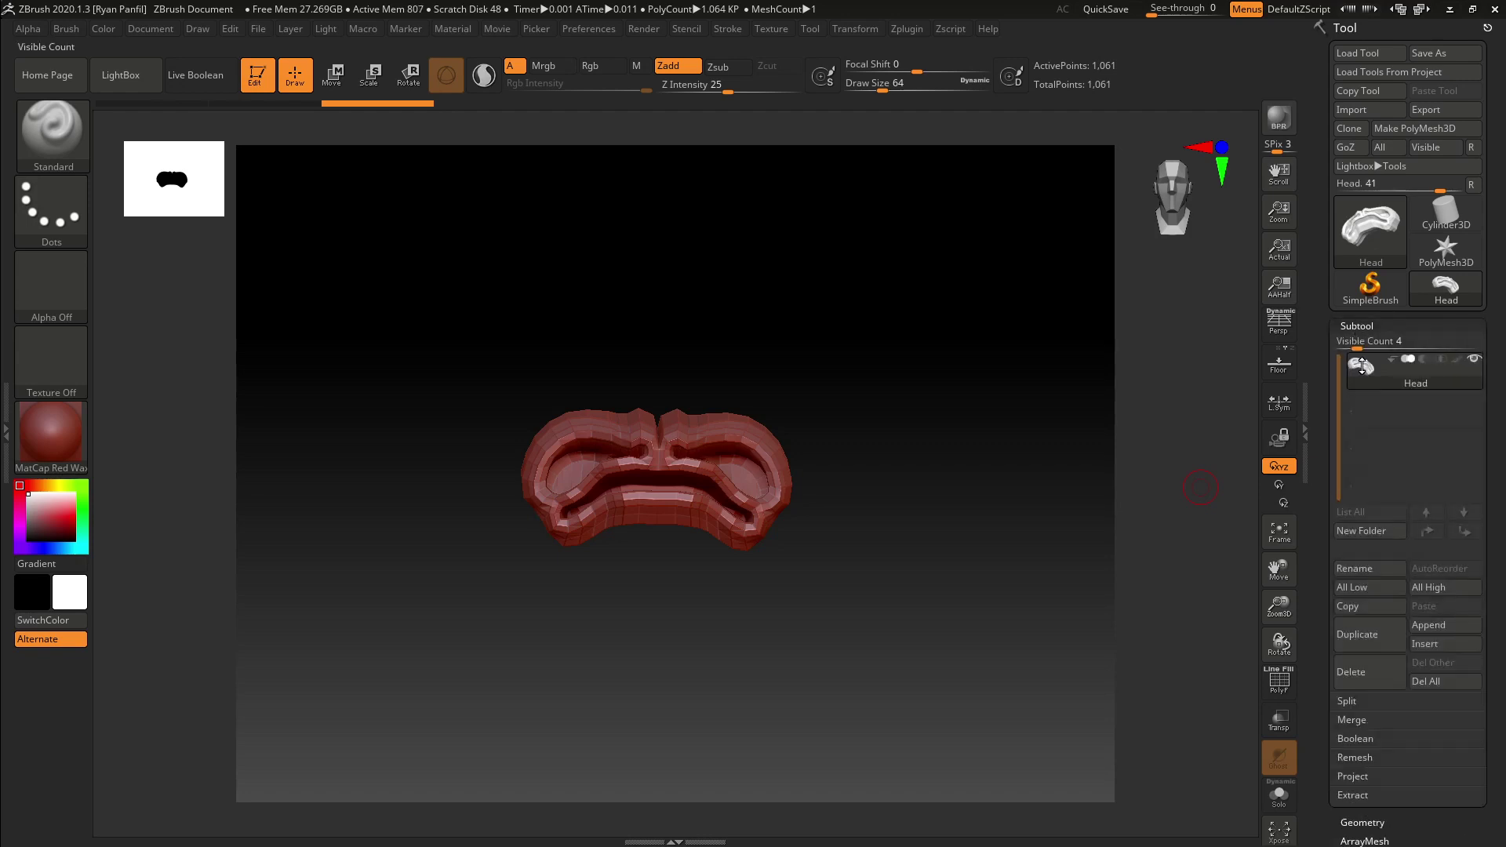
{"action": "mouse_move", "coordinate": [1436, 625]}
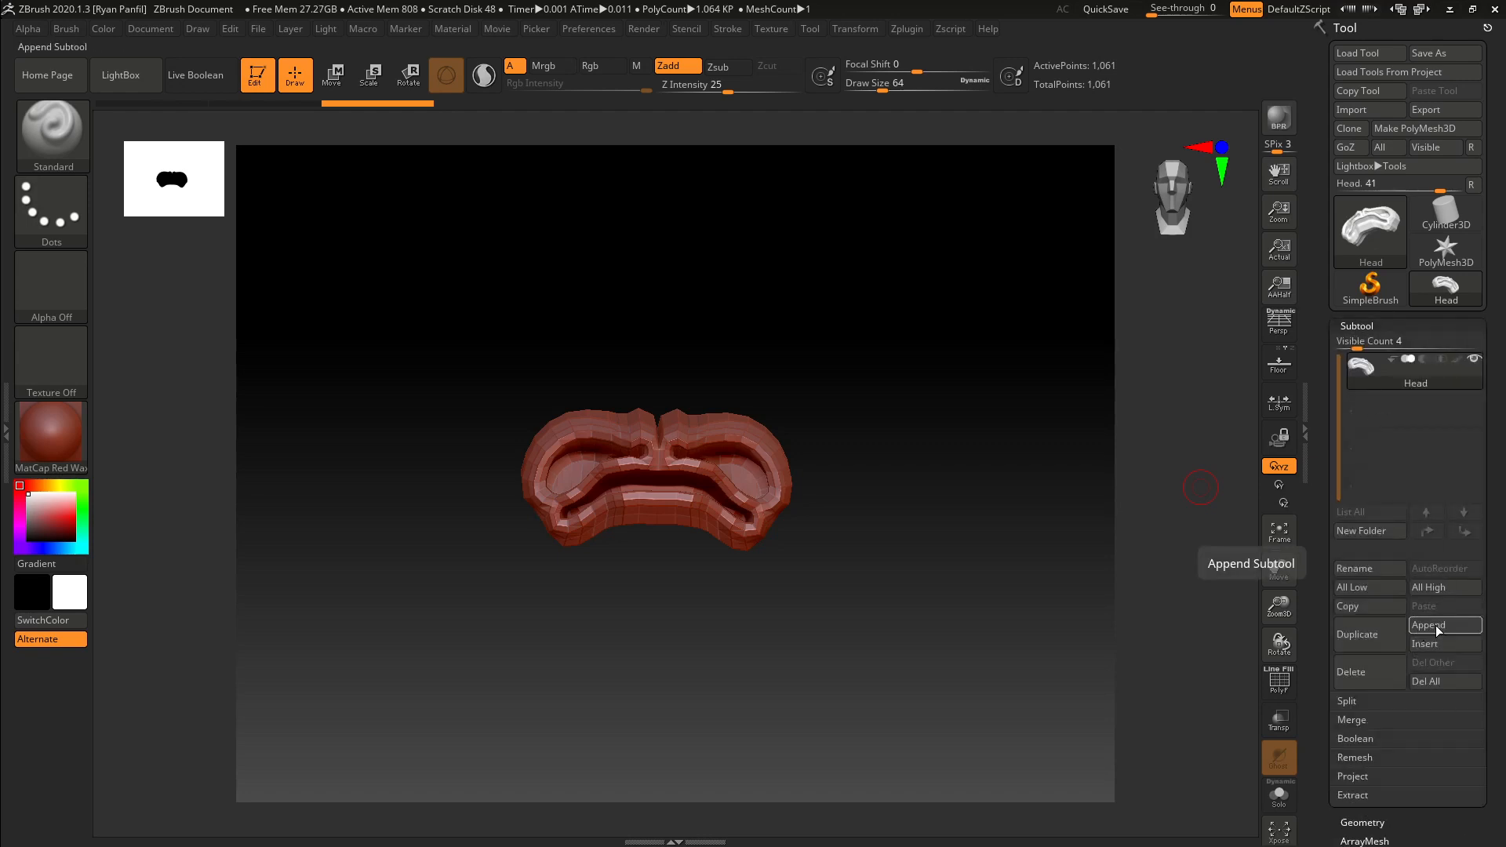
{"action": "left_click", "coordinate": [1444, 625]}
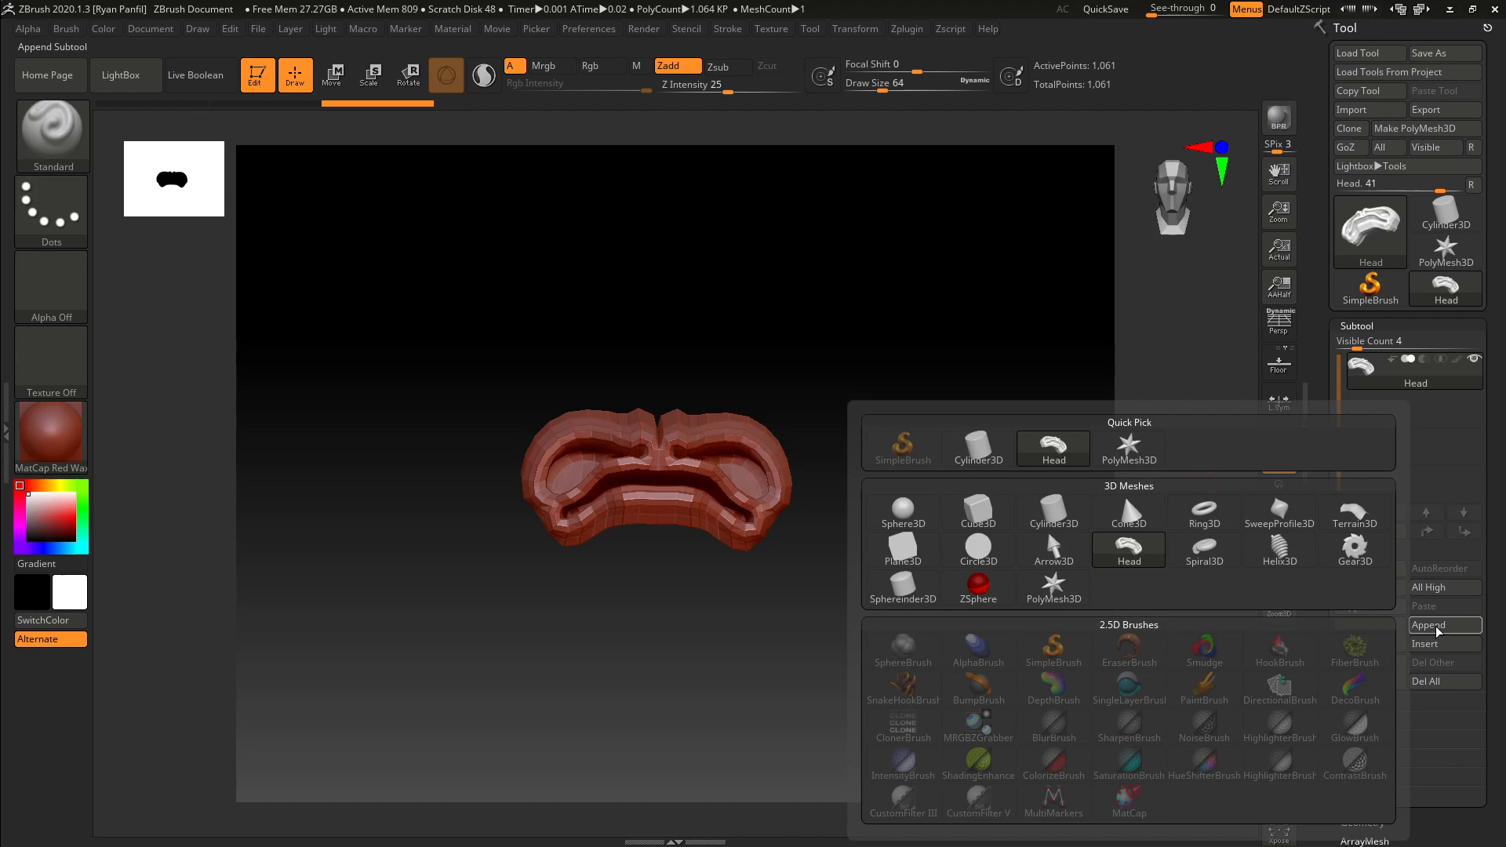
{"action": "mouse_move", "coordinate": [1271, 710]}
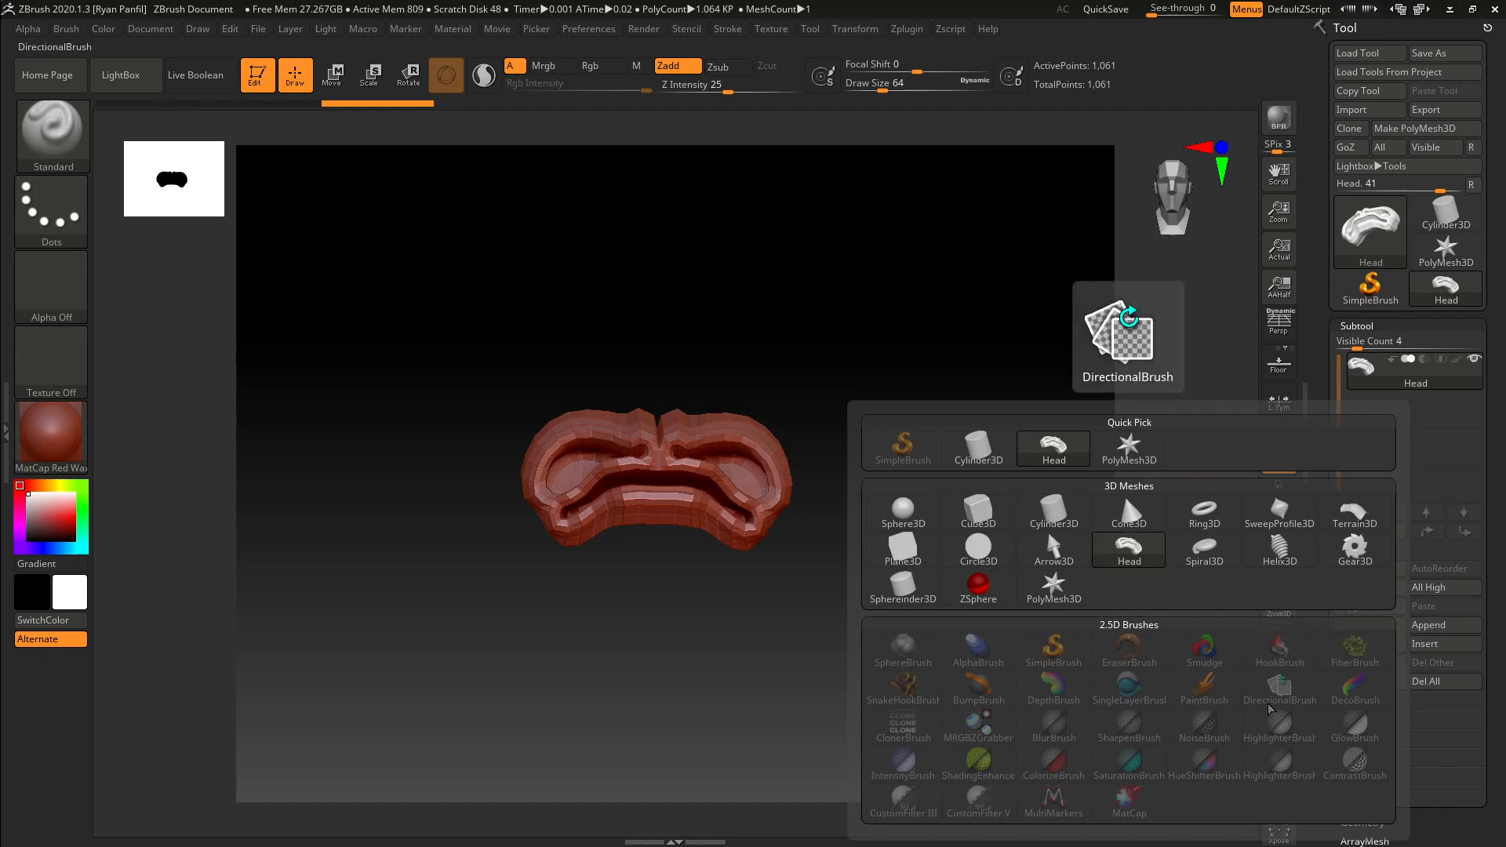
{"action": "left_click", "coordinate": [1129, 446]}
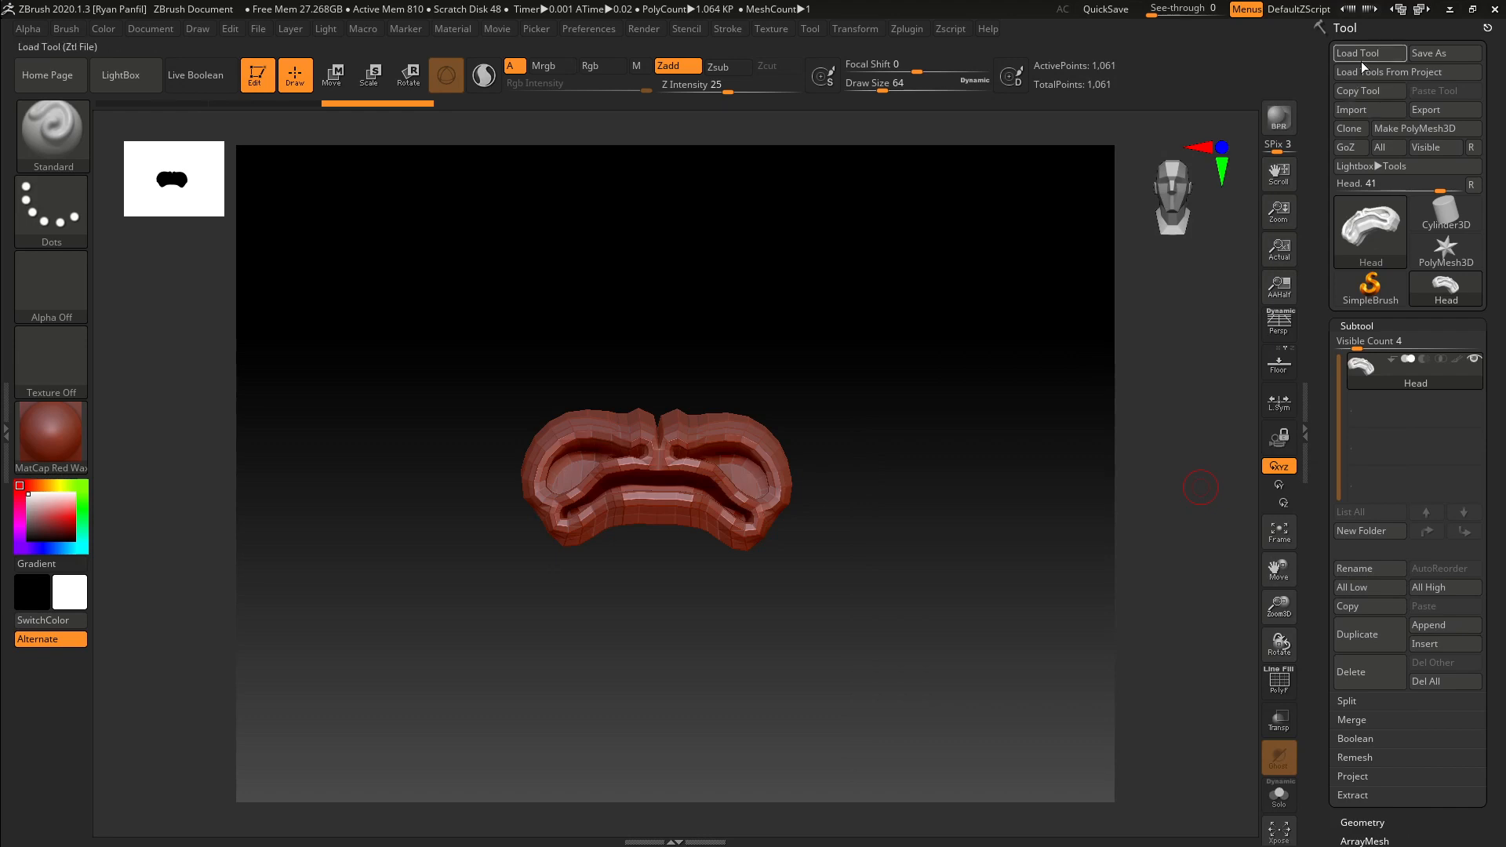
{"action": "mouse_move", "coordinate": [1446, 223]}
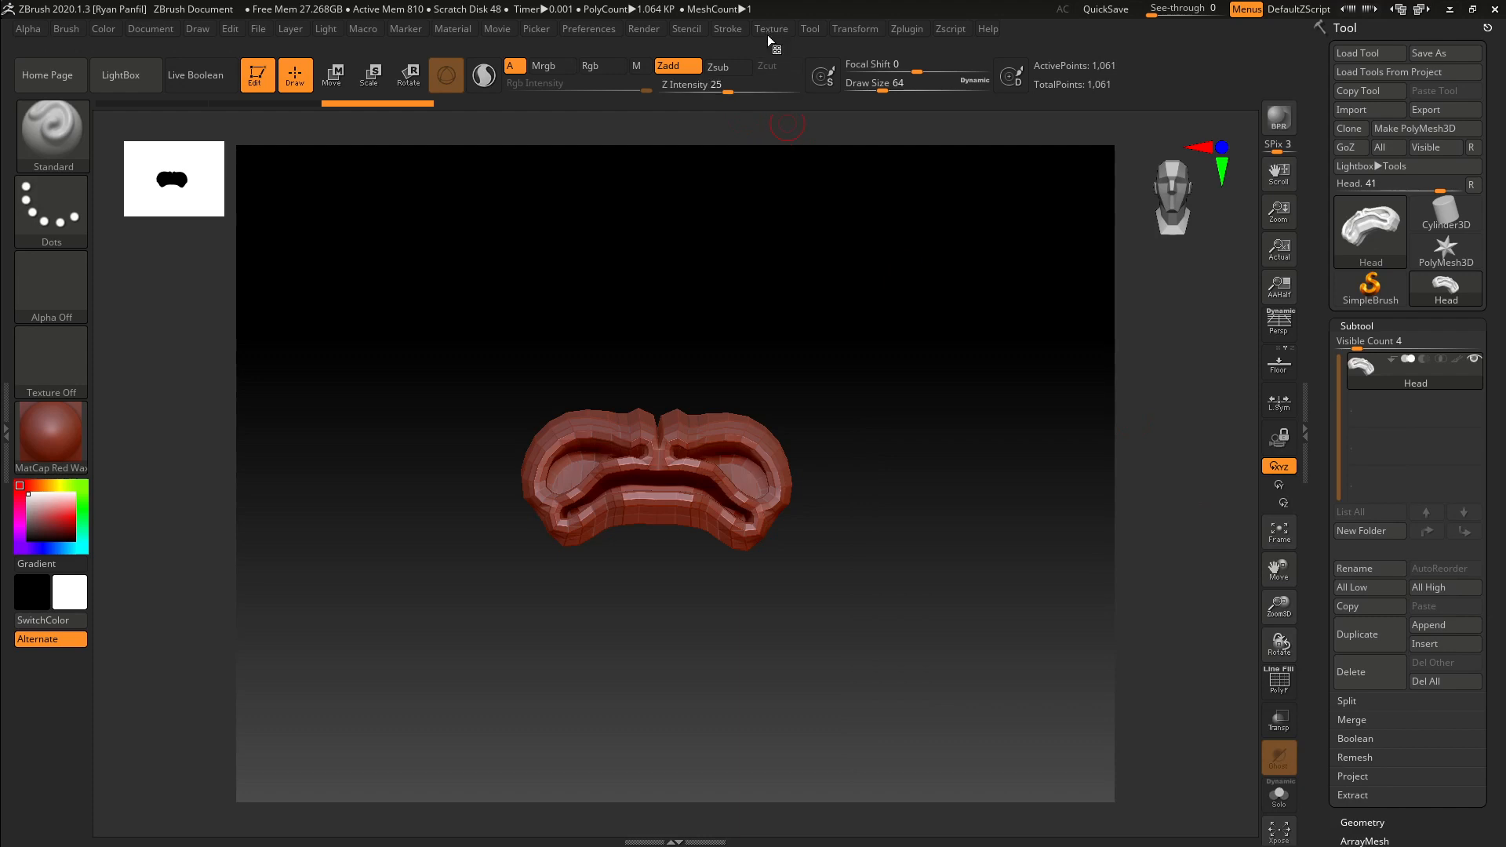
{"action": "mouse_move", "coordinate": [866, 48]}
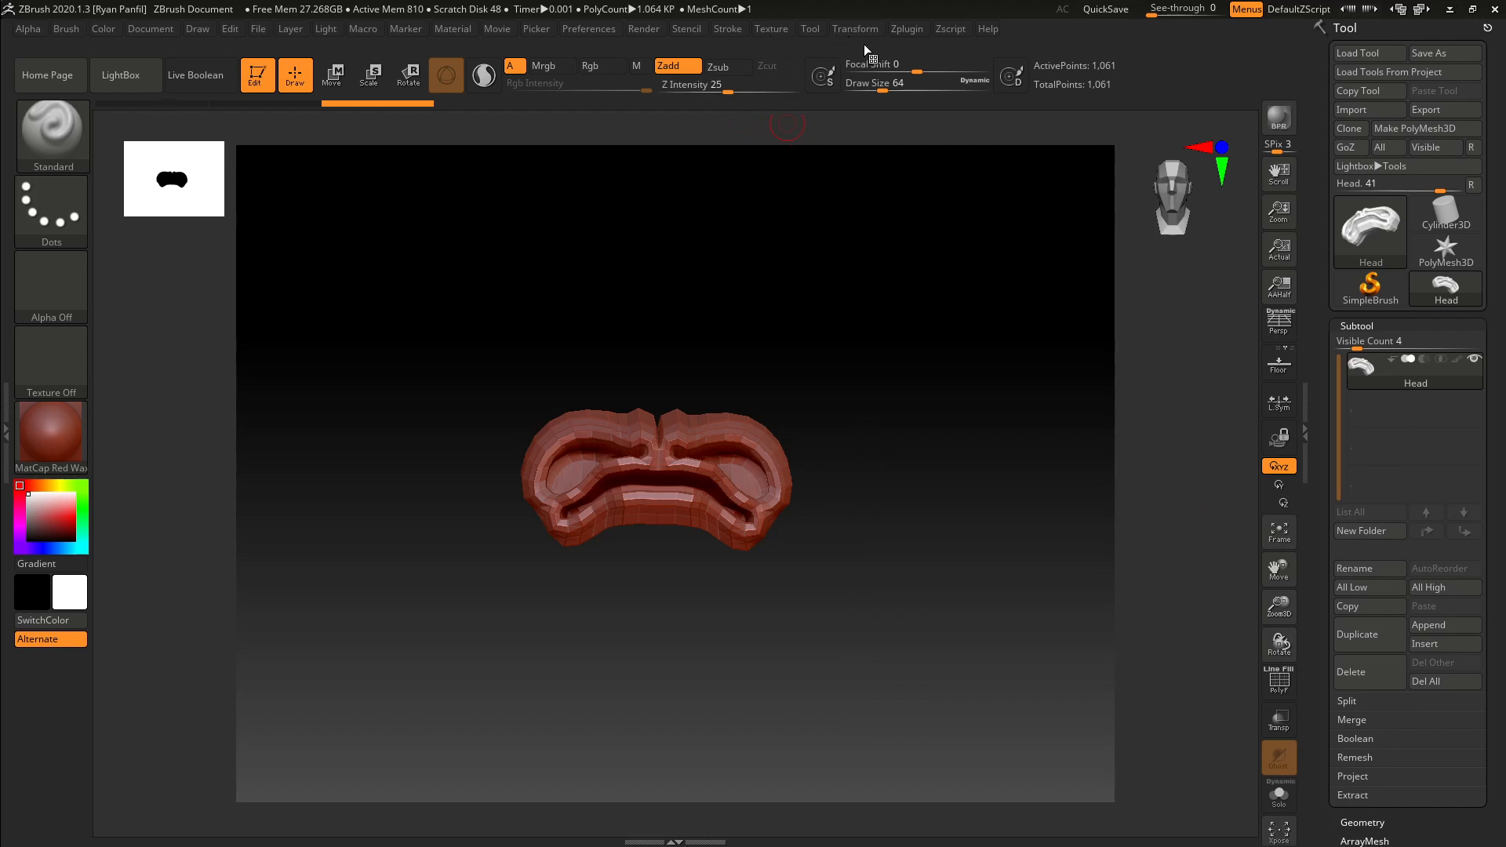
- Launch SubTool Master's MultiAppend from the Zplugin menu
{"action": "left_click", "coordinate": [906, 28]}
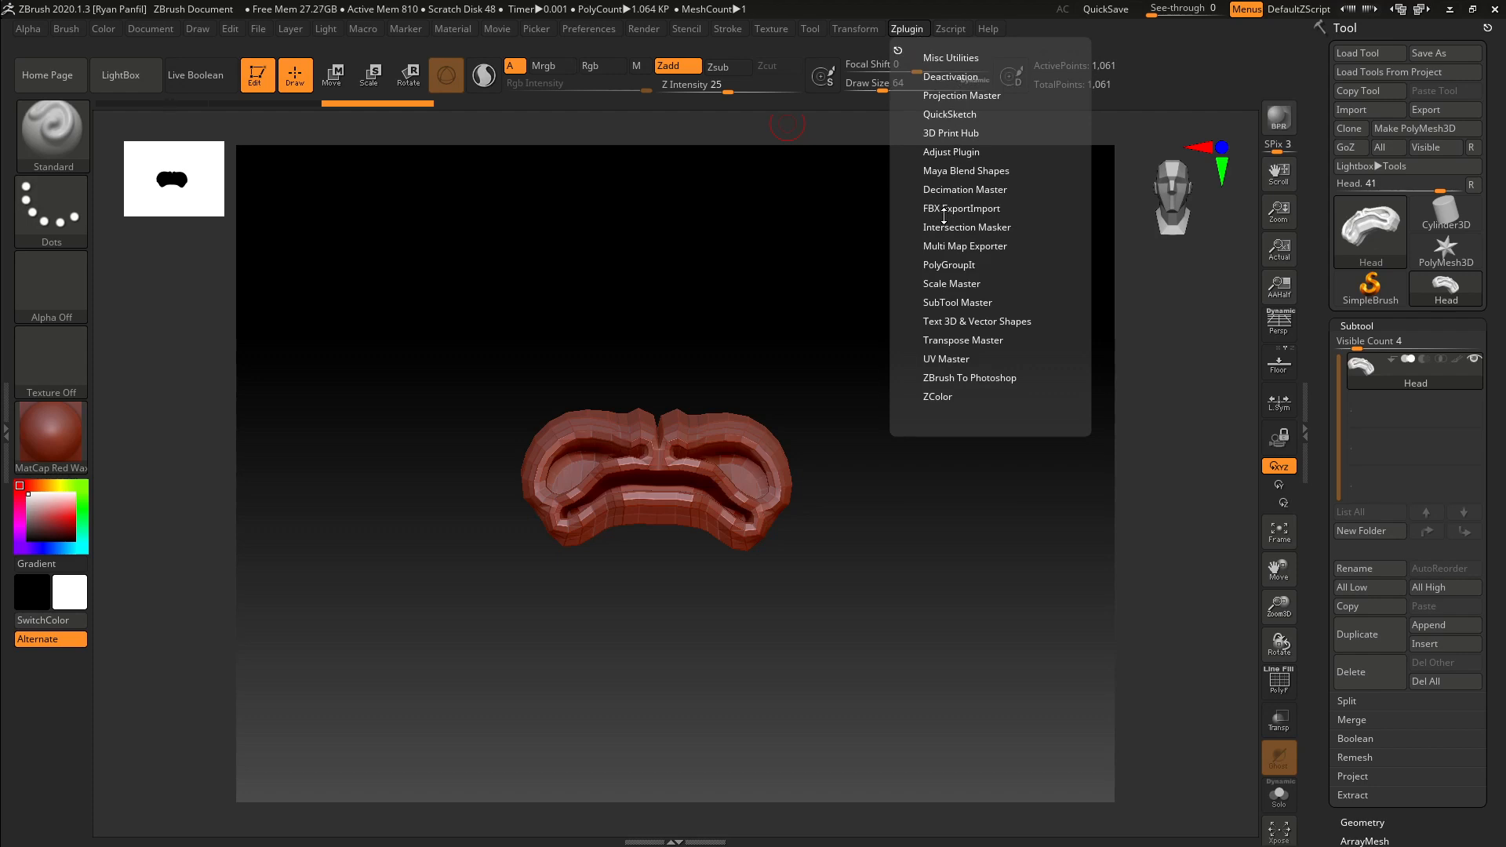
{"action": "left_click", "coordinate": [956, 302]}
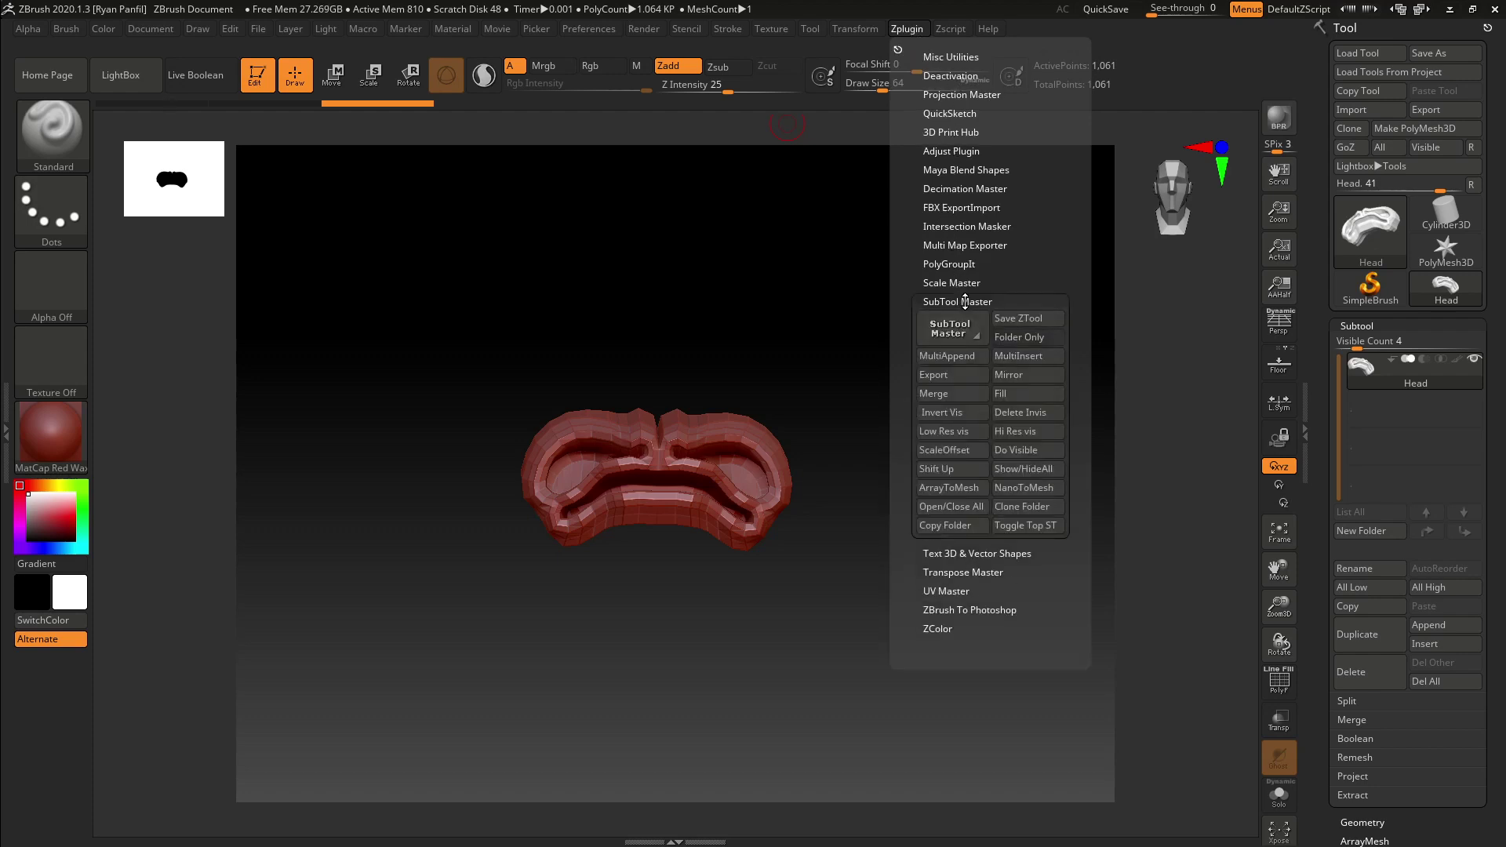
{"action": "mouse_move", "coordinate": [952, 365]}
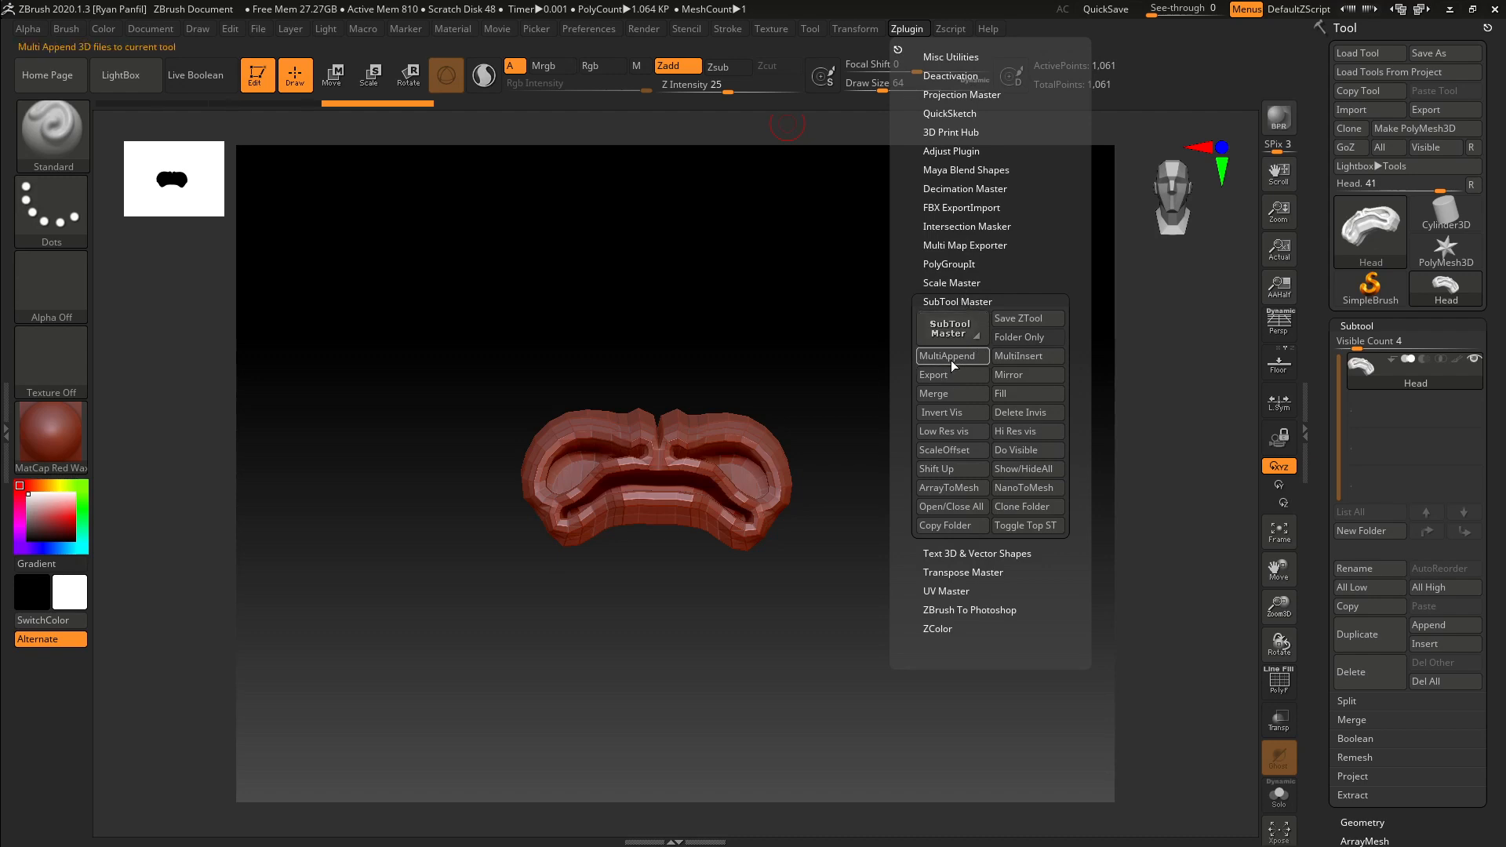
{"action": "mouse_move", "coordinate": [953, 358]}
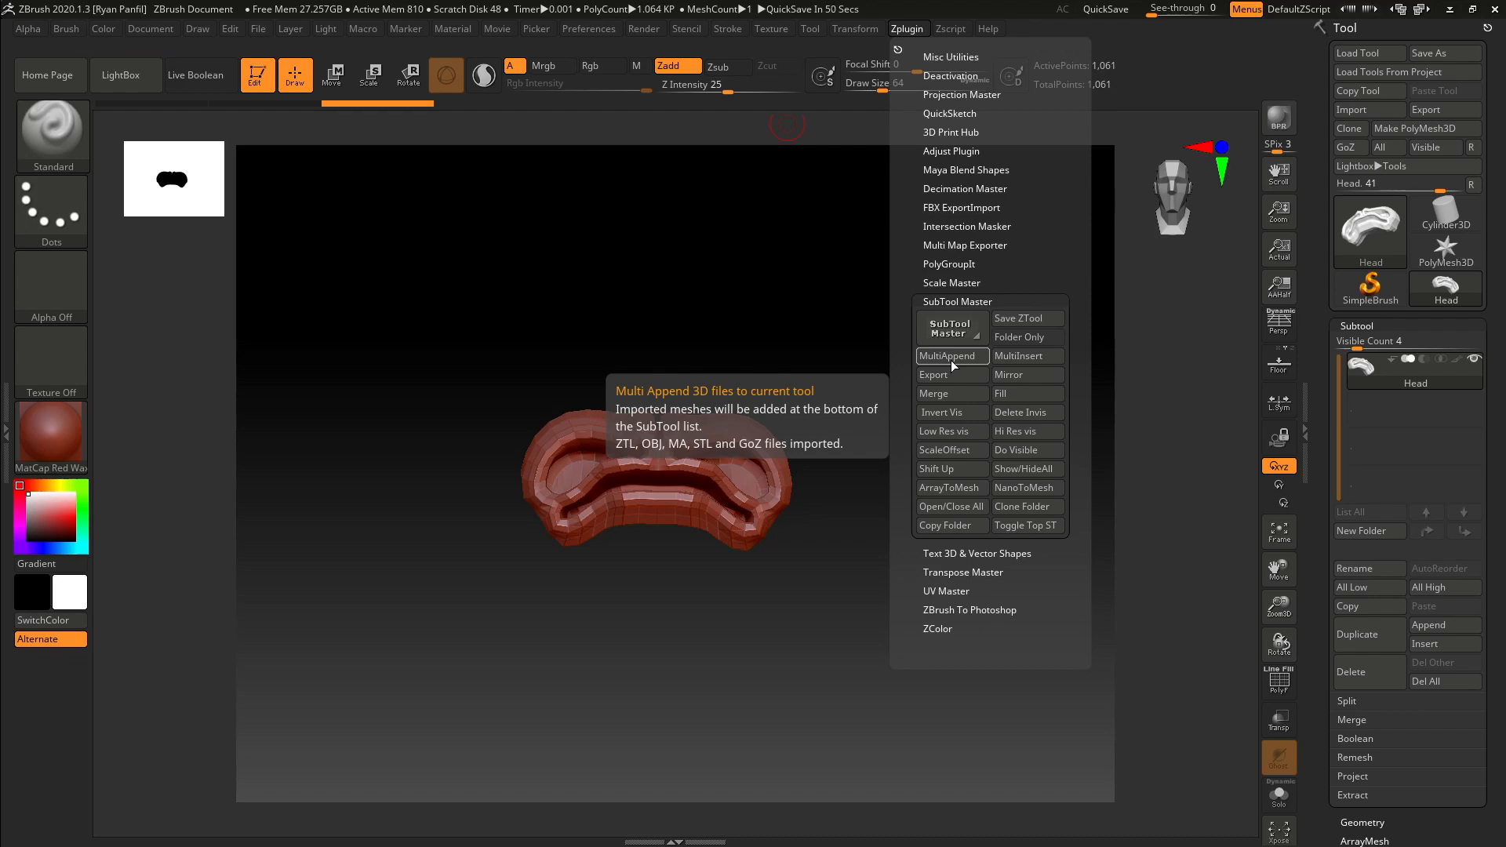
{"action": "left_click", "coordinate": [951, 355]}
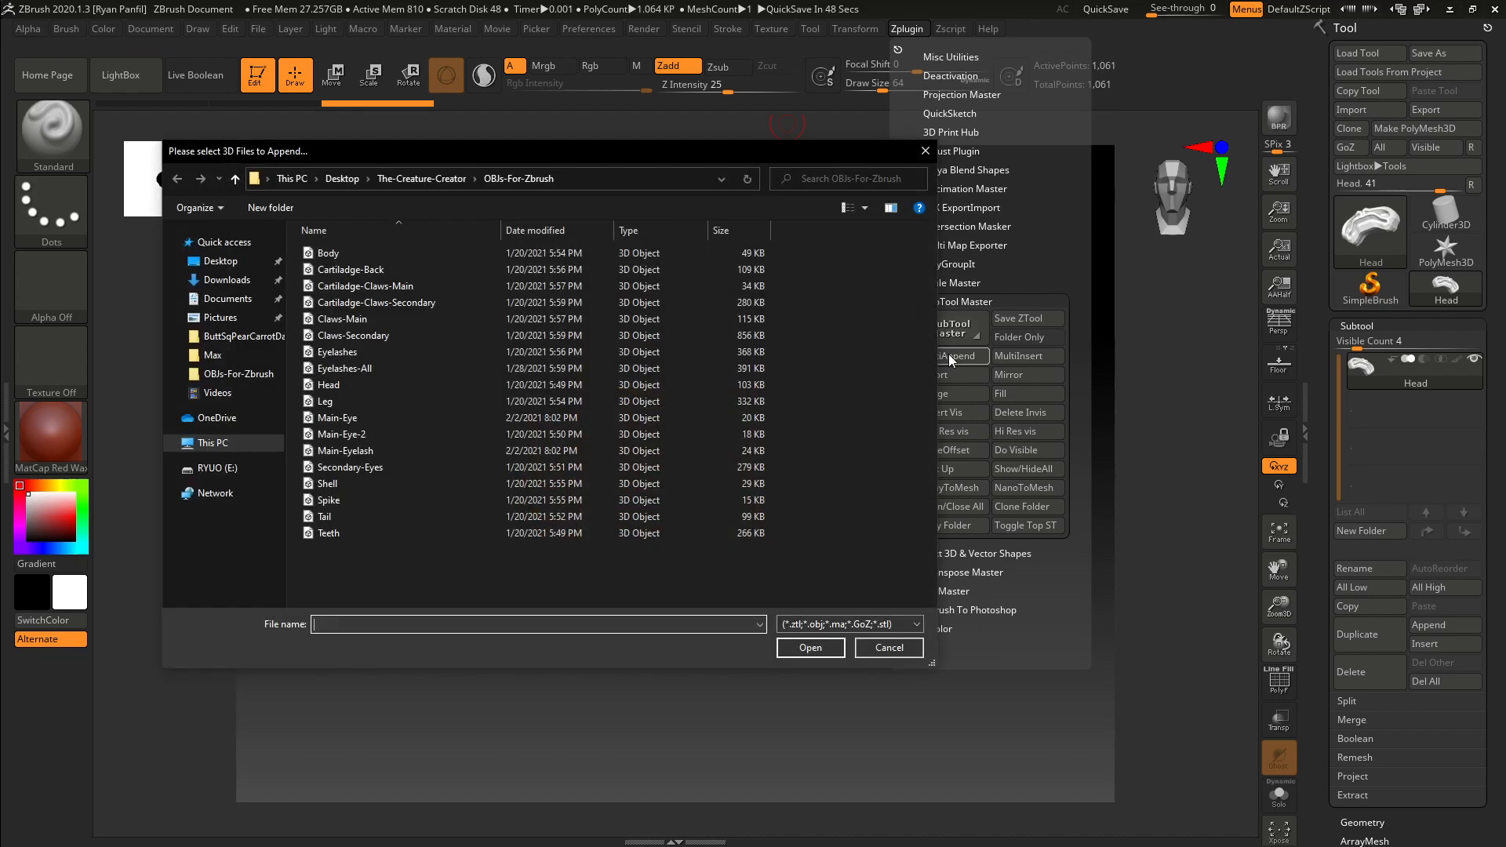
- Select all the creature part OBJ files in OBJs-For-Zbrush and append them
{"action": "left_click", "coordinate": [328, 252]}
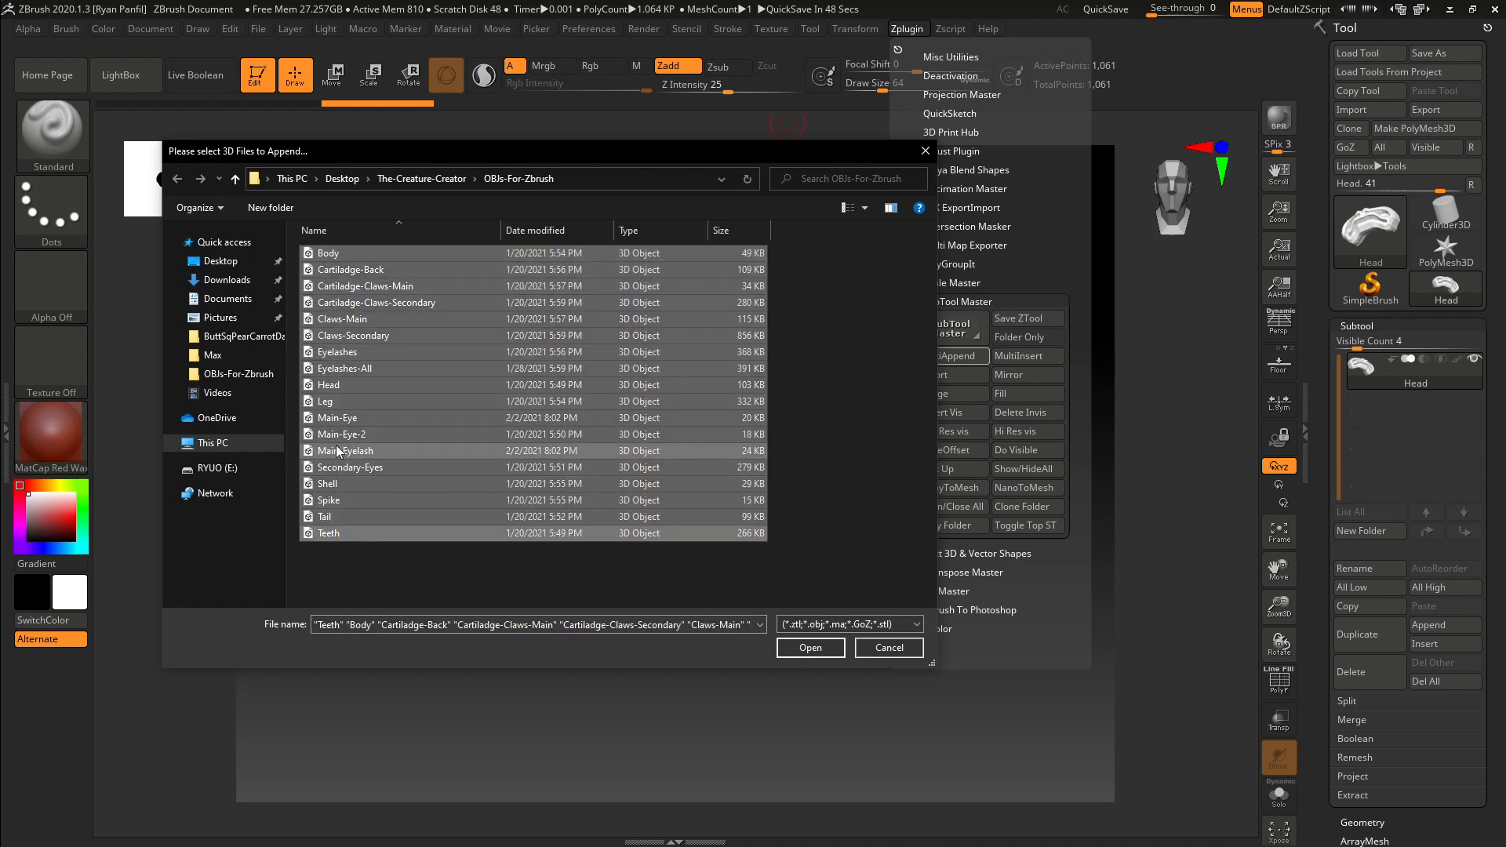
{"action": "mouse_move", "coordinate": [329, 385]}
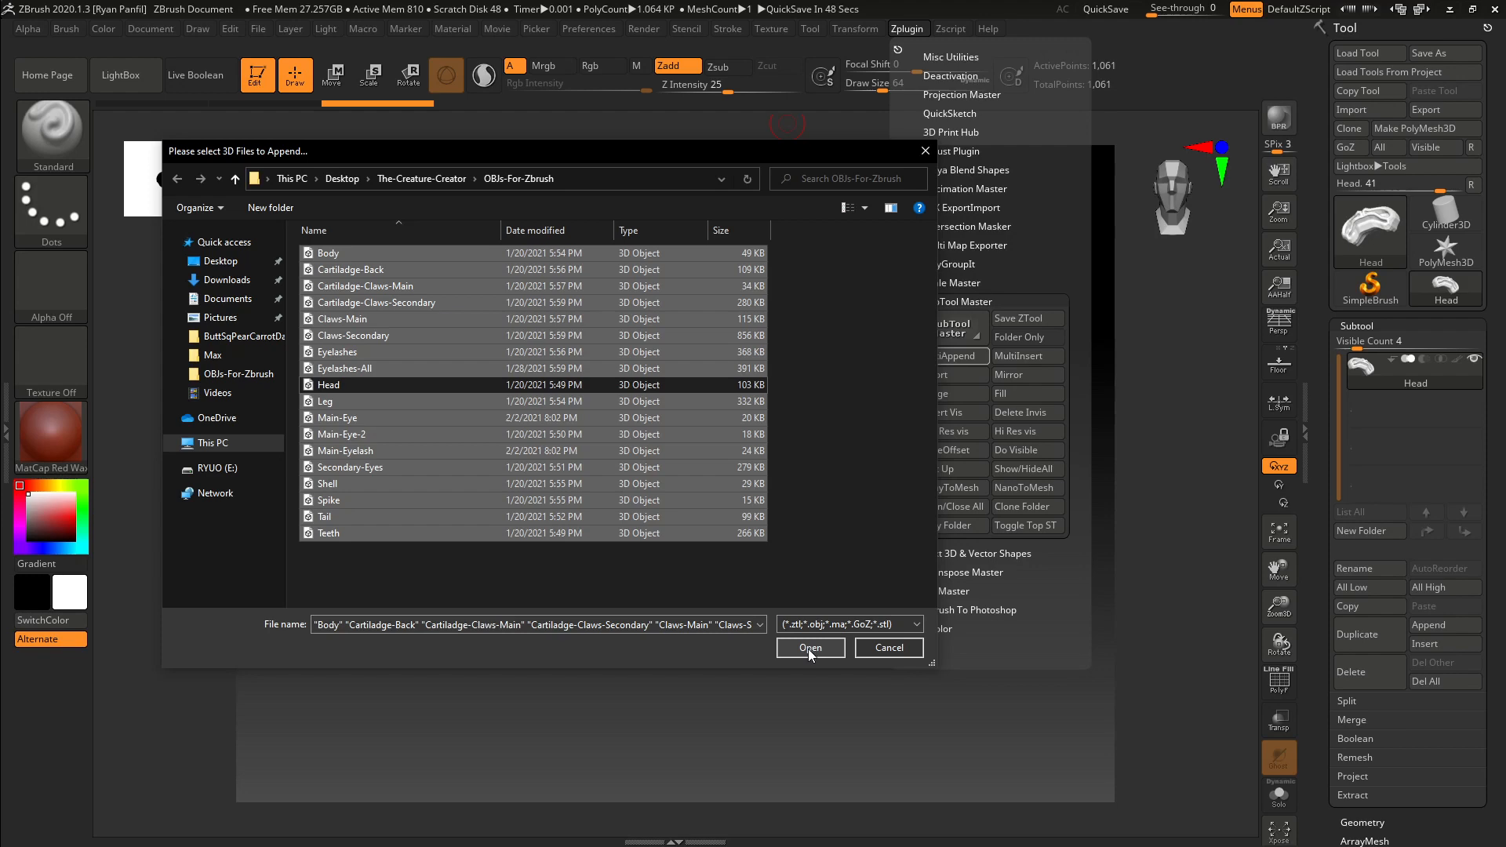
{"action": "left_click", "coordinate": [810, 648]}
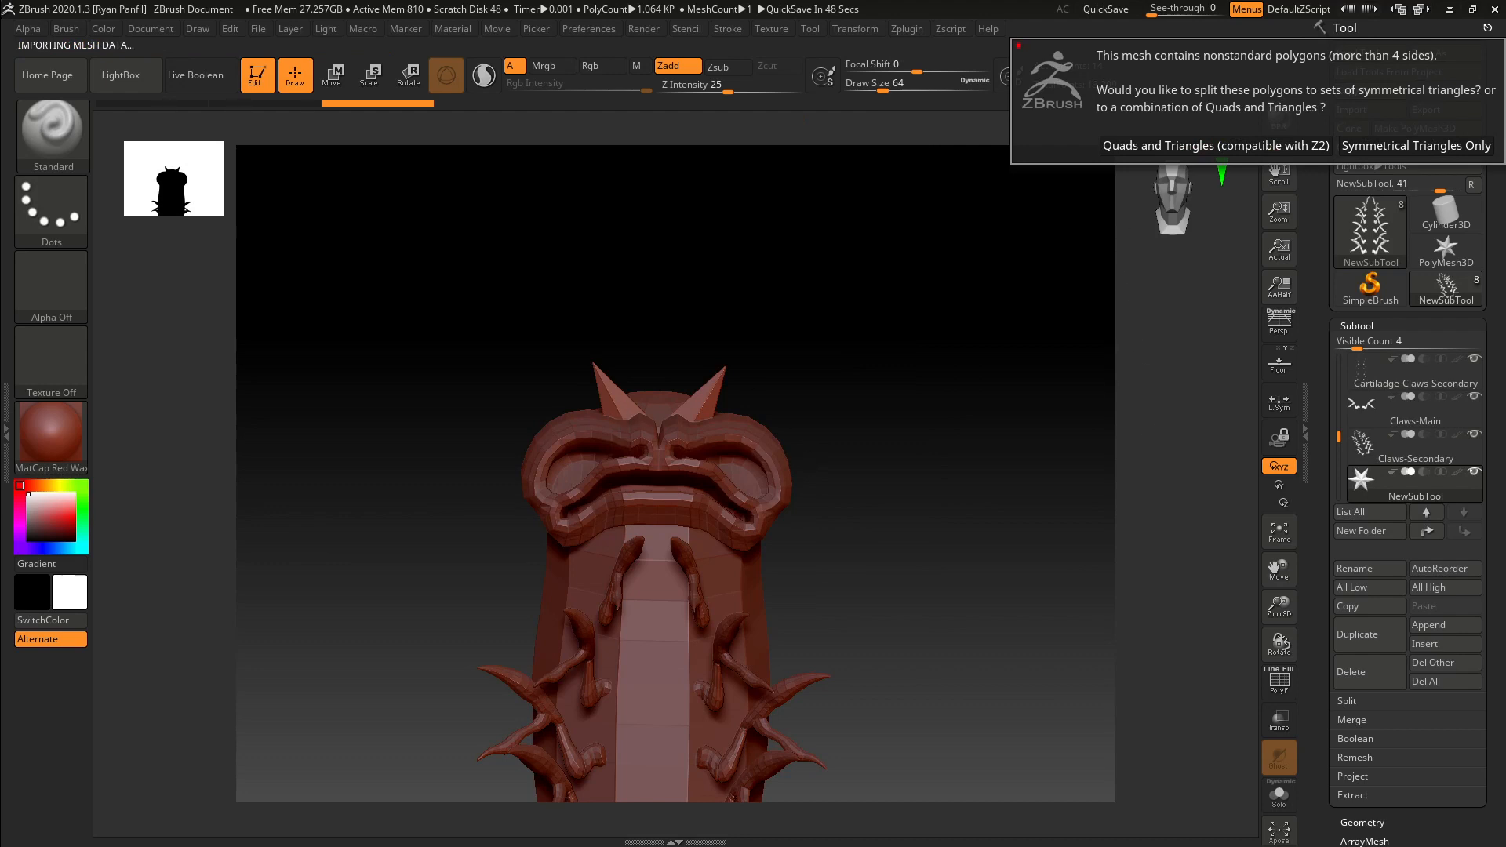
{"action": "mouse_move", "coordinate": [775, 386]}
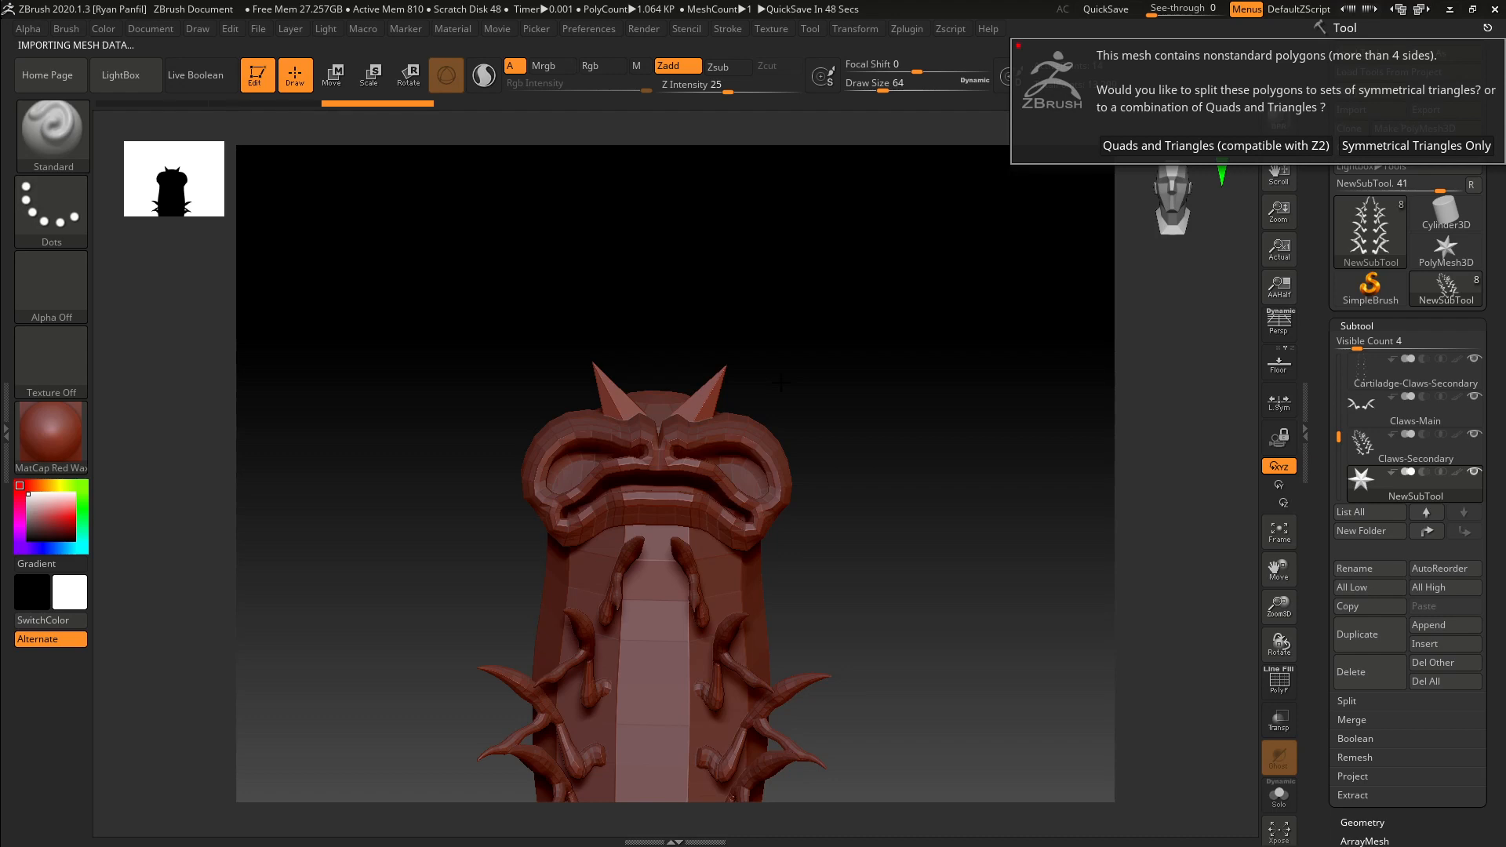
{"action": "mouse_move", "coordinate": [1121, 258]}
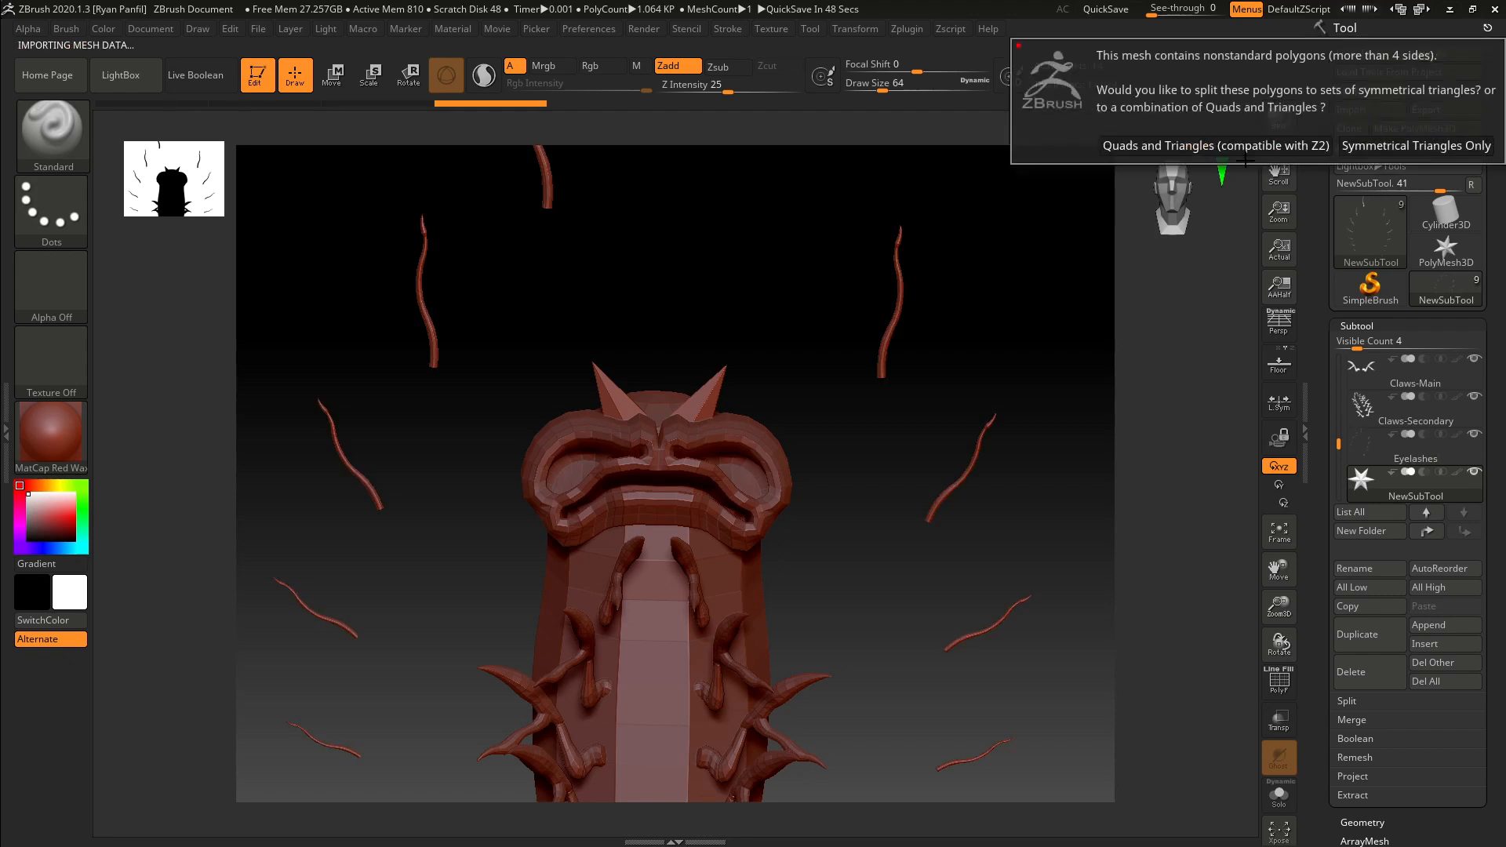
- Choose 'Quads and Triangles (compatible with Z2)' for each nonstandard-polygon prompt until import finishes
{"action": "left_click", "coordinate": [1215, 146]}
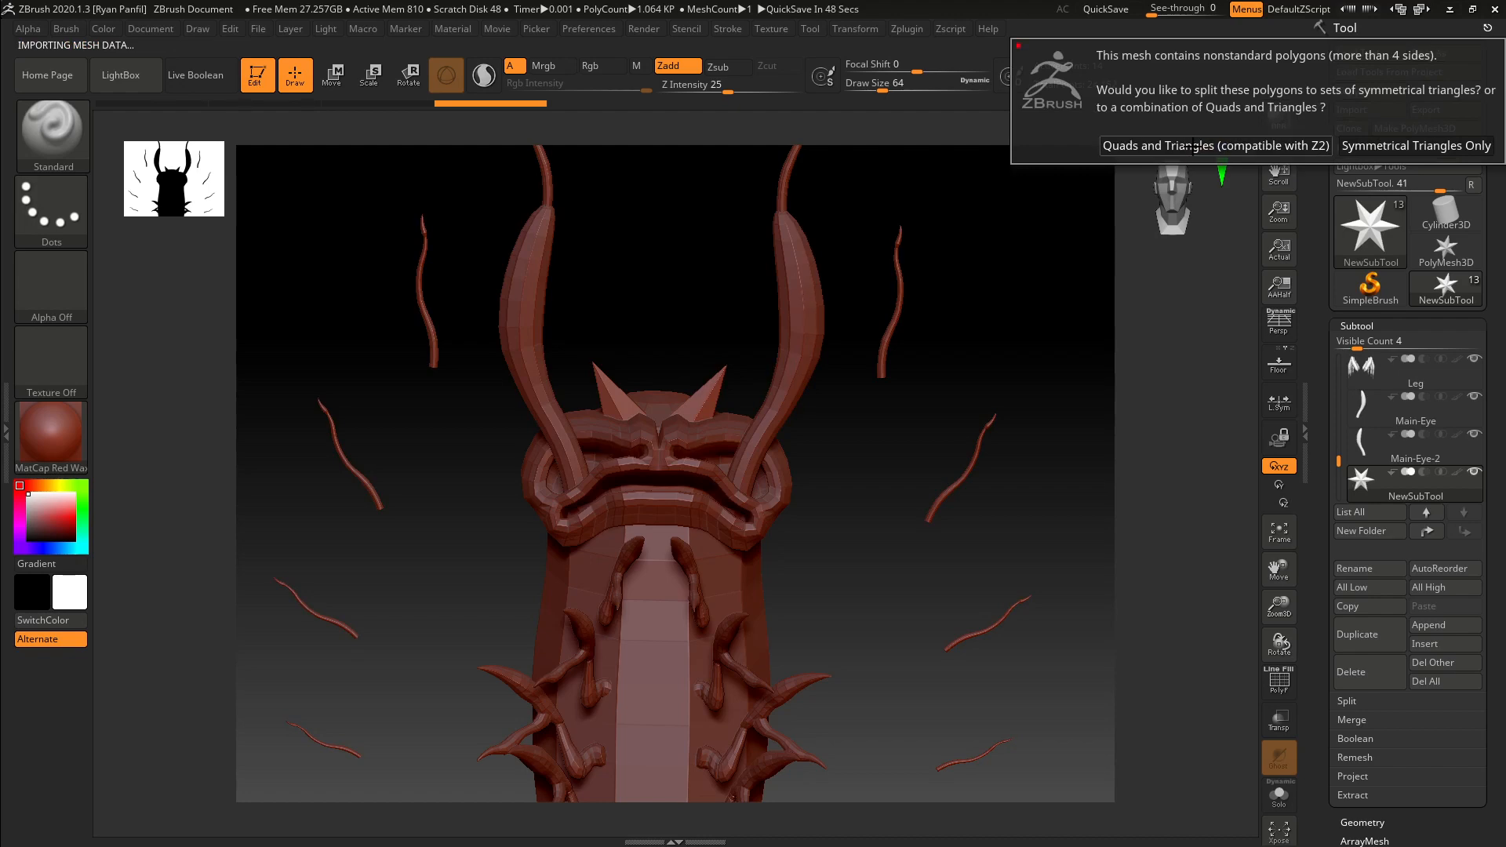
{"action": "left_click", "coordinate": [1214, 146]}
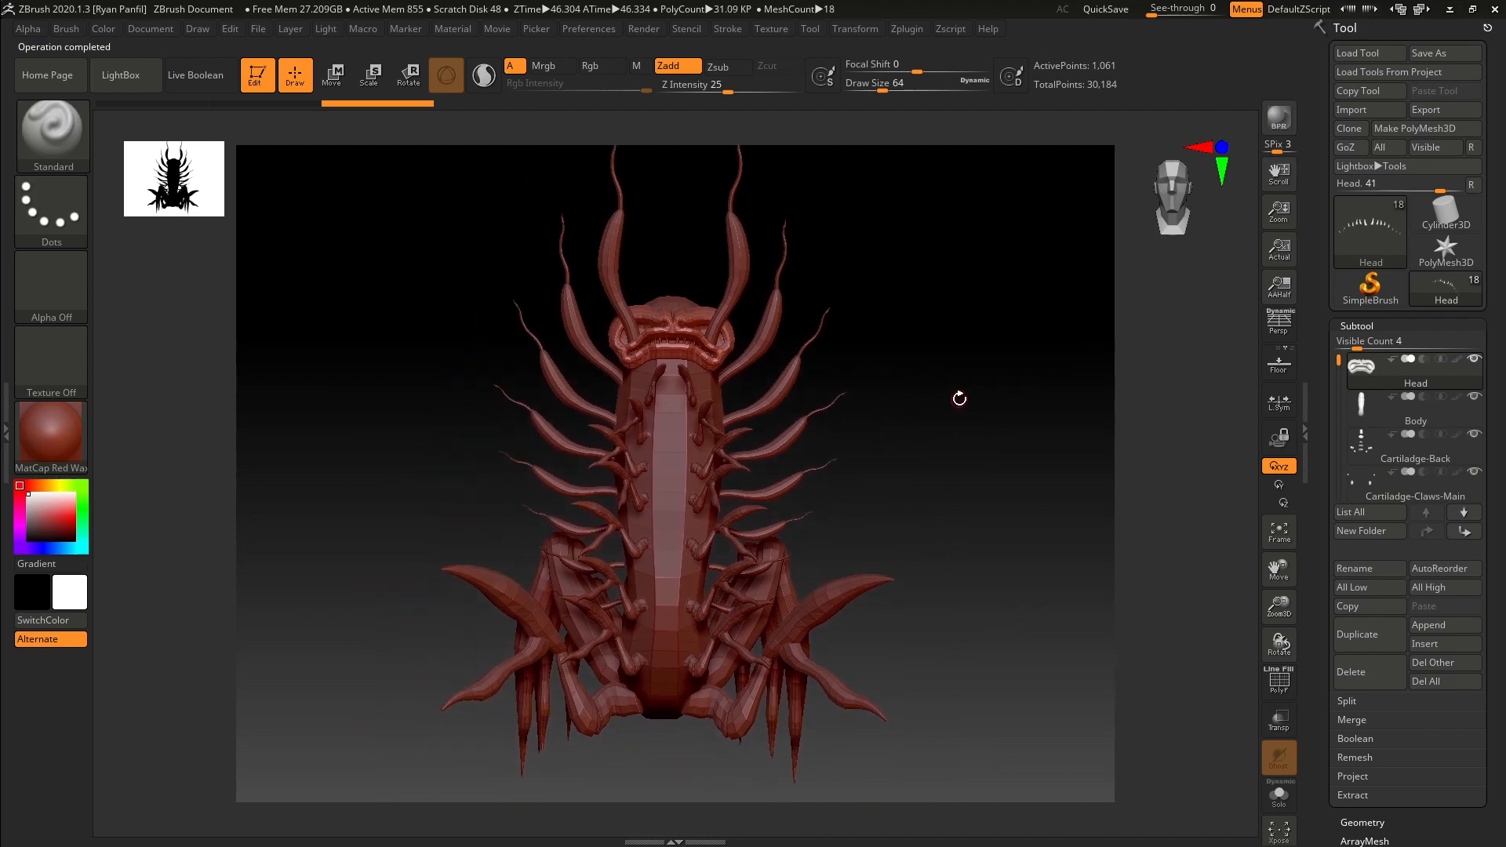
{"action": "left_click_drag", "start_coordinate": [958, 399], "coordinate": [908, 442]}
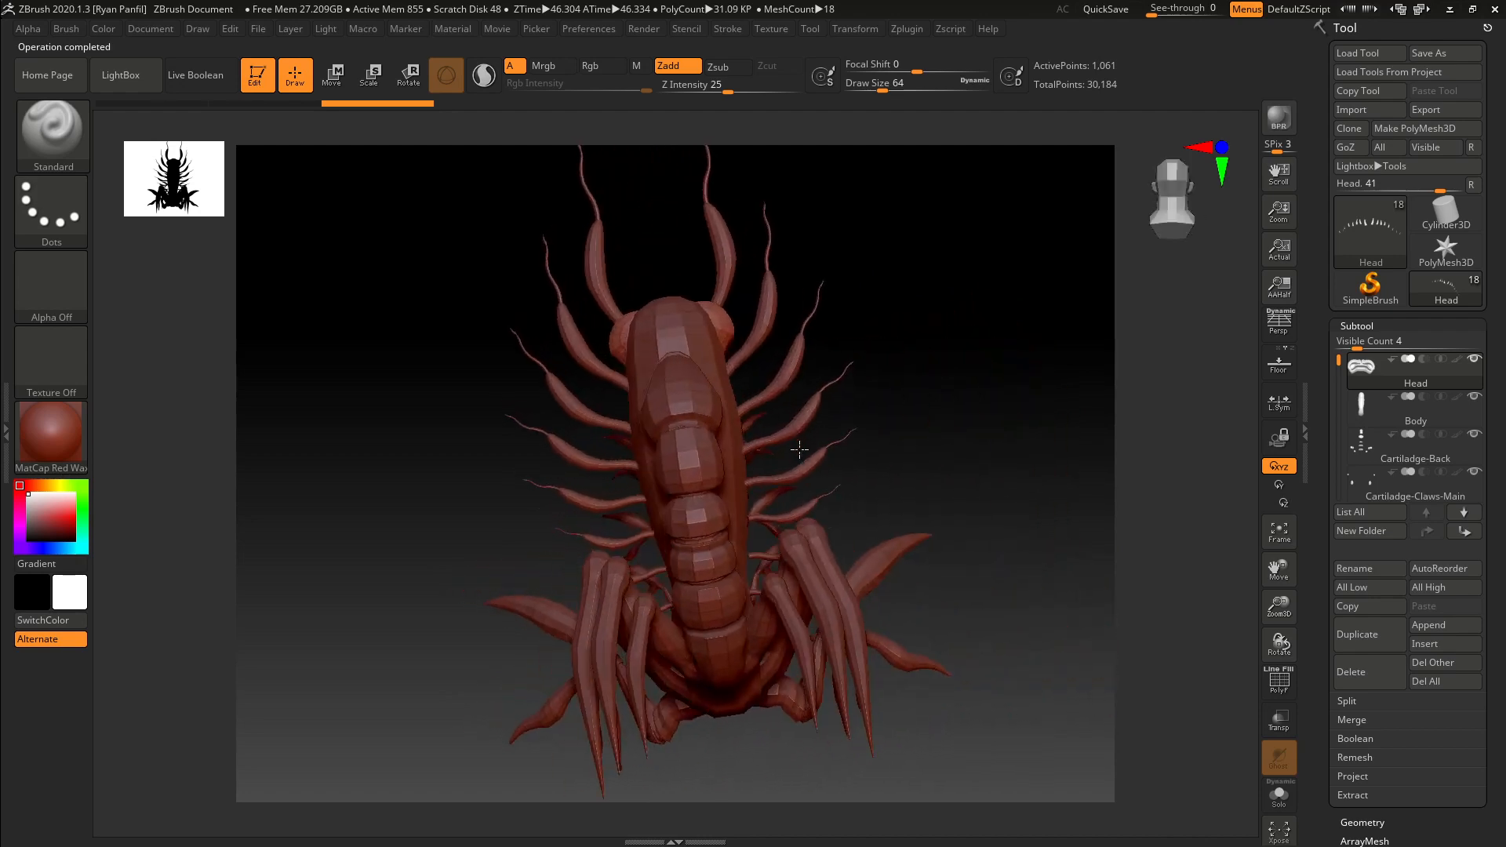
{"action": "left_click_drag", "start_coordinate": [797, 449], "coordinate": [1040, 432]}
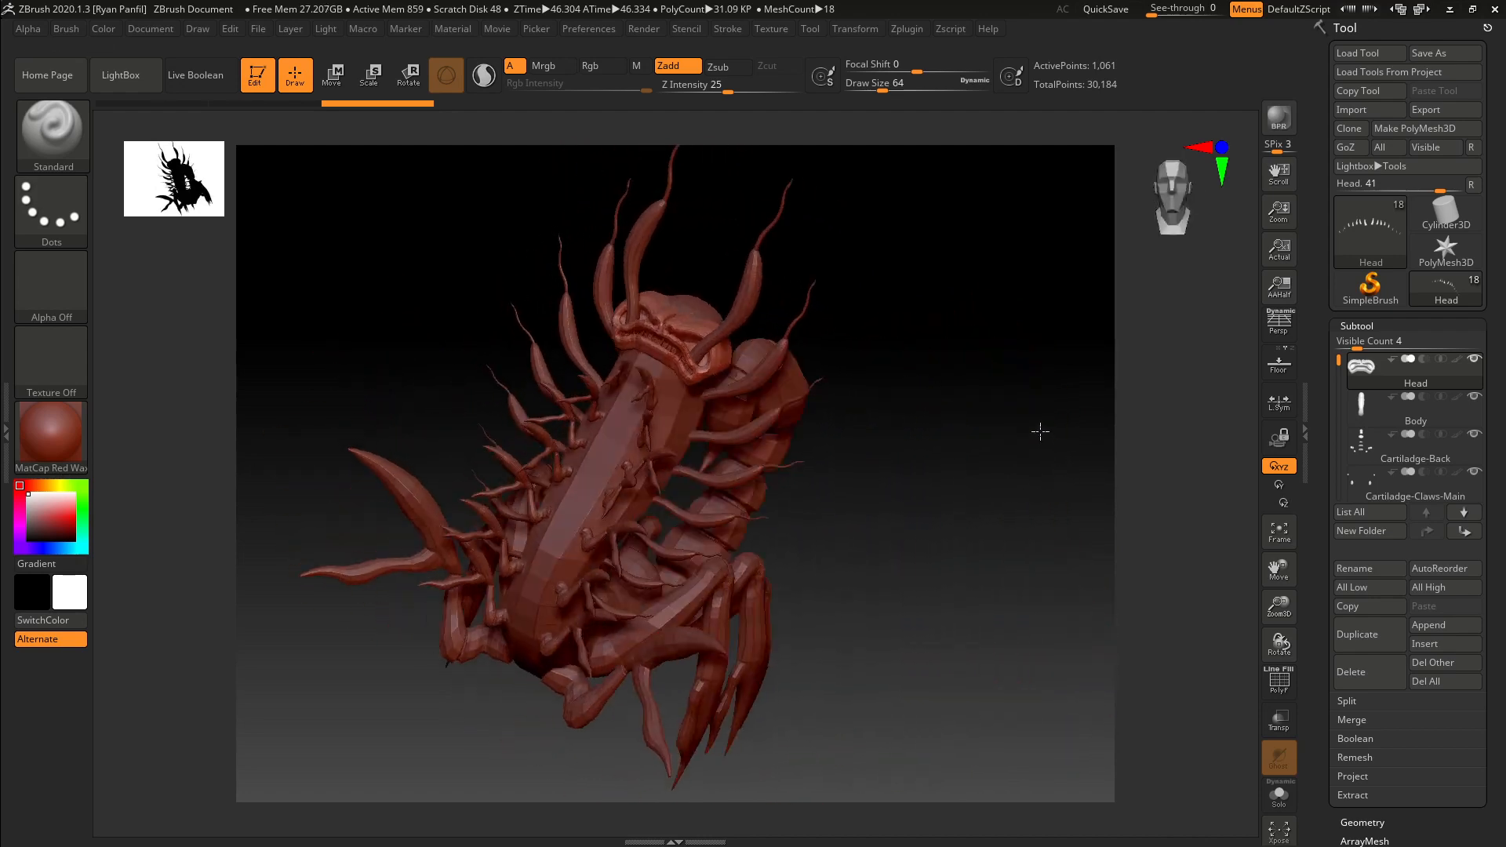
{"action": "left_click_drag", "start_coordinate": [1040, 432], "coordinate": [967, 440]}
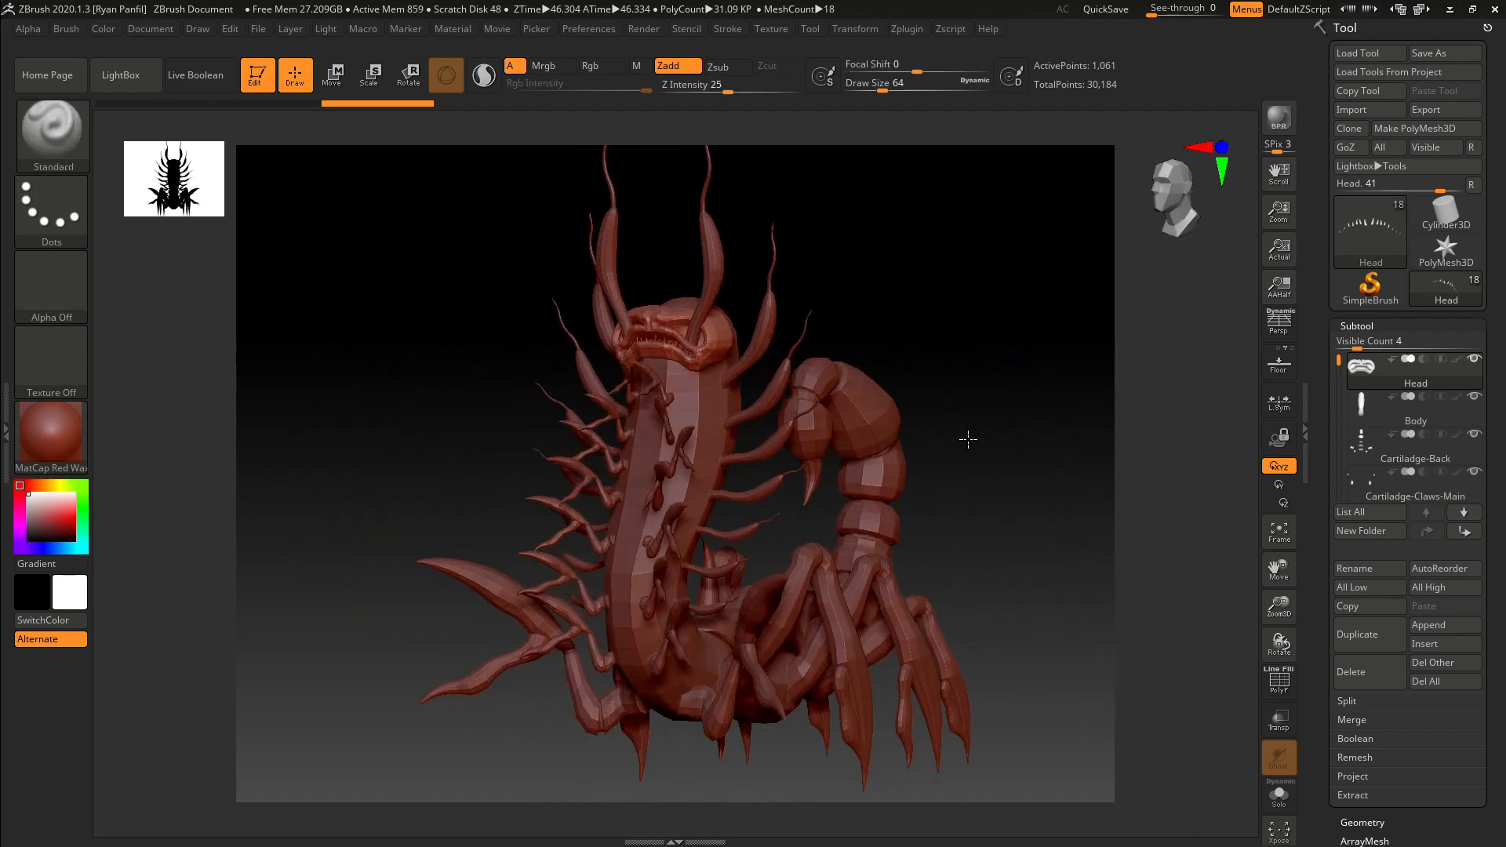
{"action": "left_click_drag", "start_coordinate": [967, 440], "coordinate": [1066, 420]}
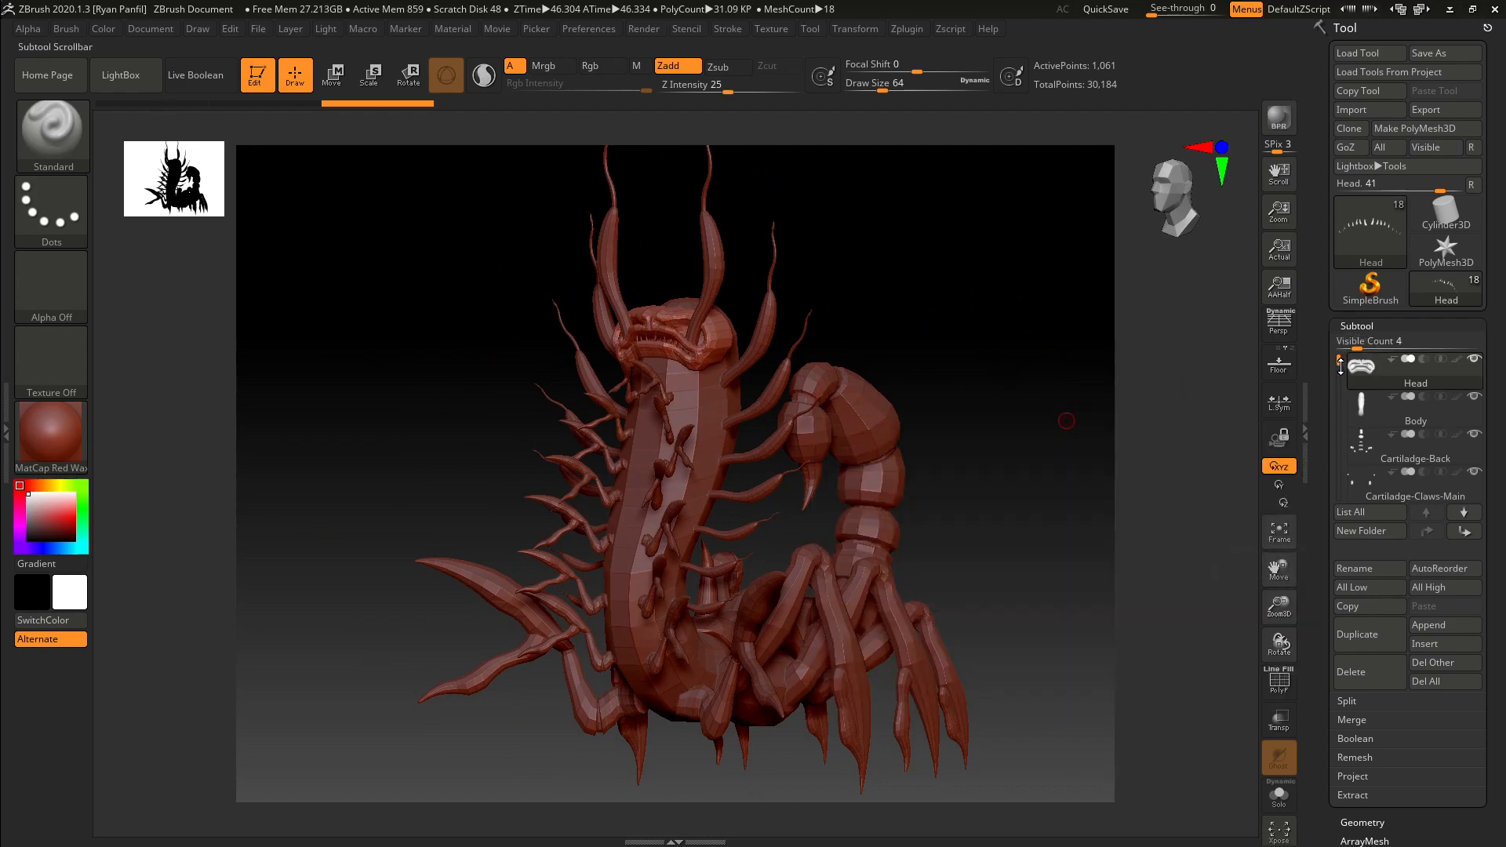
{"action": "scroll", "scroll_direction": "down", "scroll_amount": 3}
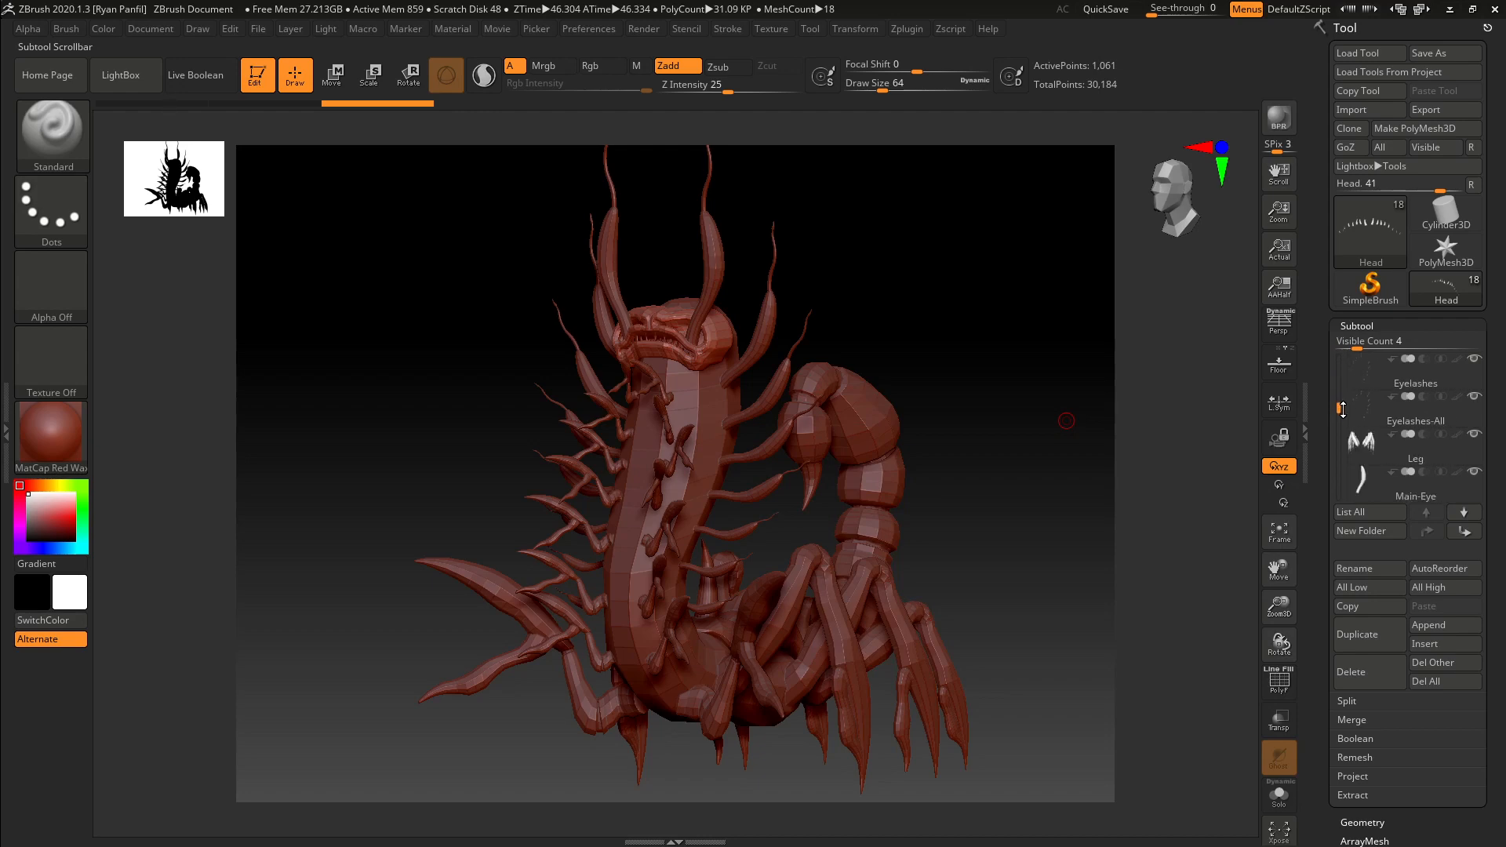
{"action": "scroll", "scroll_direction": "down", "scroll_amount": 3}
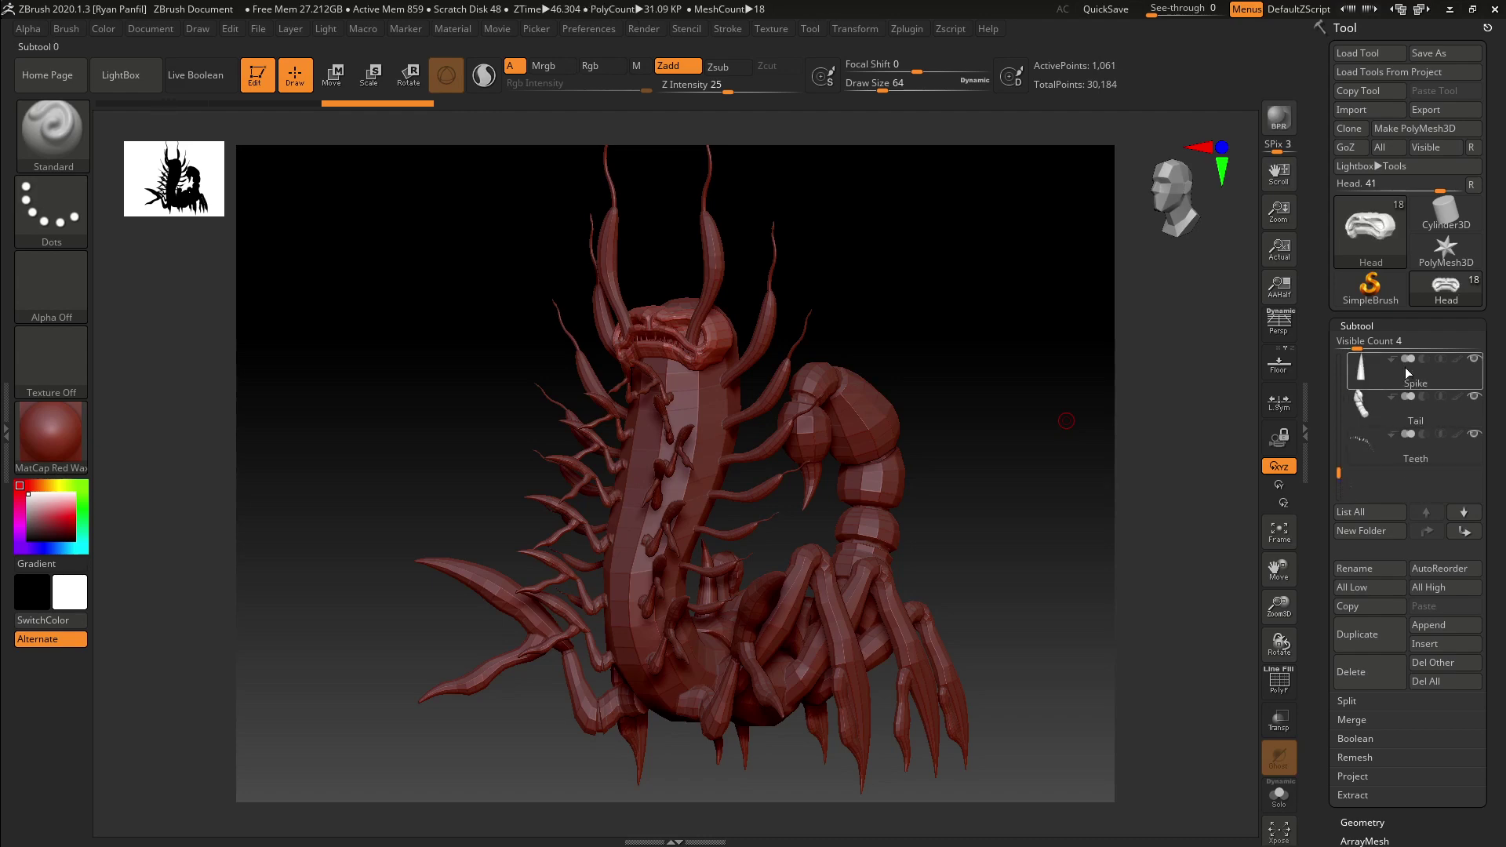
{"action": "scroll", "scroll_direction": "down", "scroll_amount": 3}
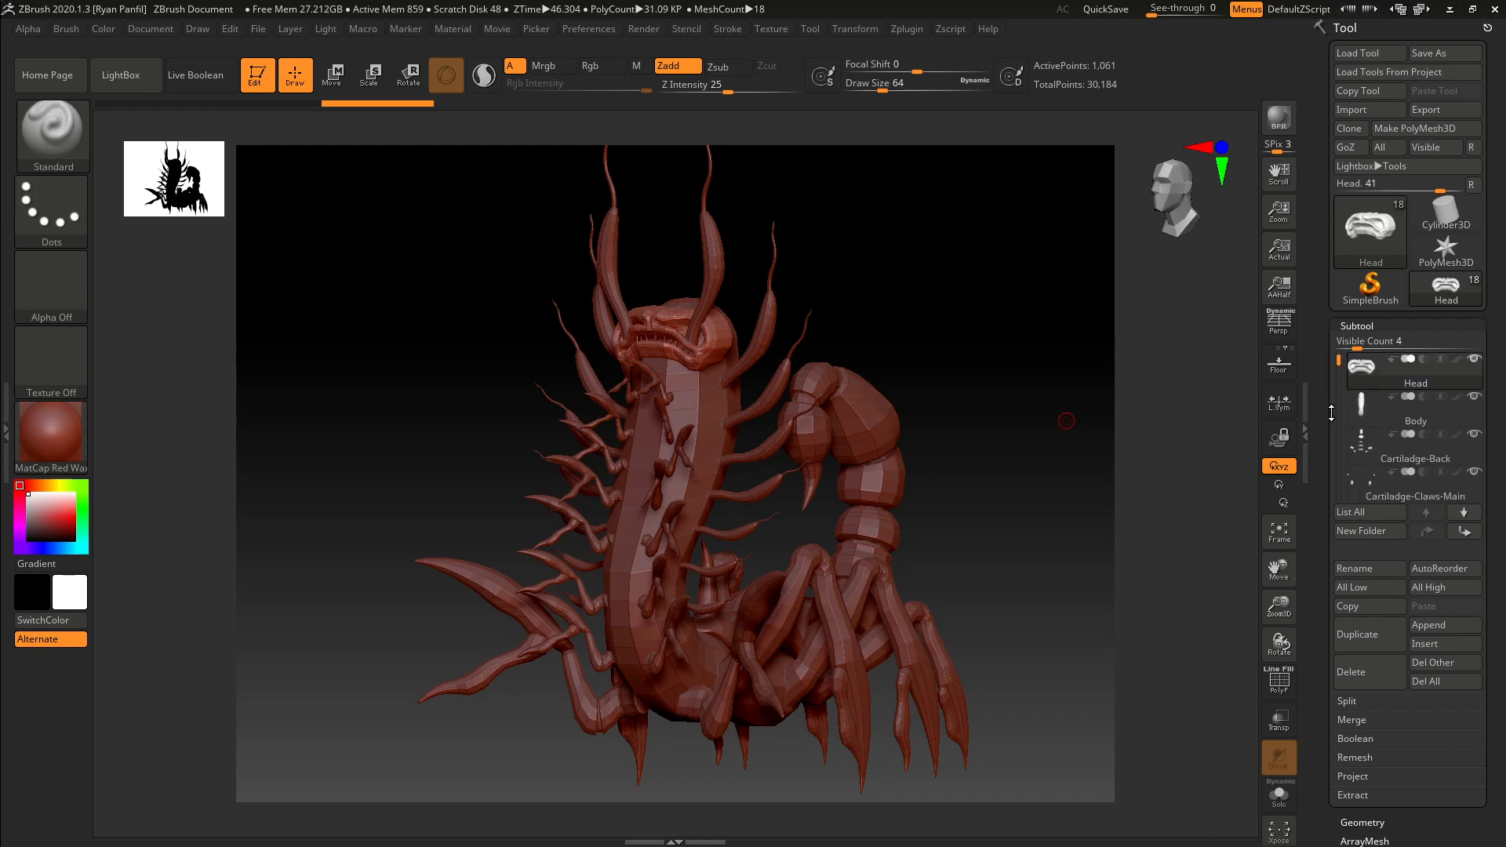
{"action": "mouse_move", "coordinate": [956, 489]}
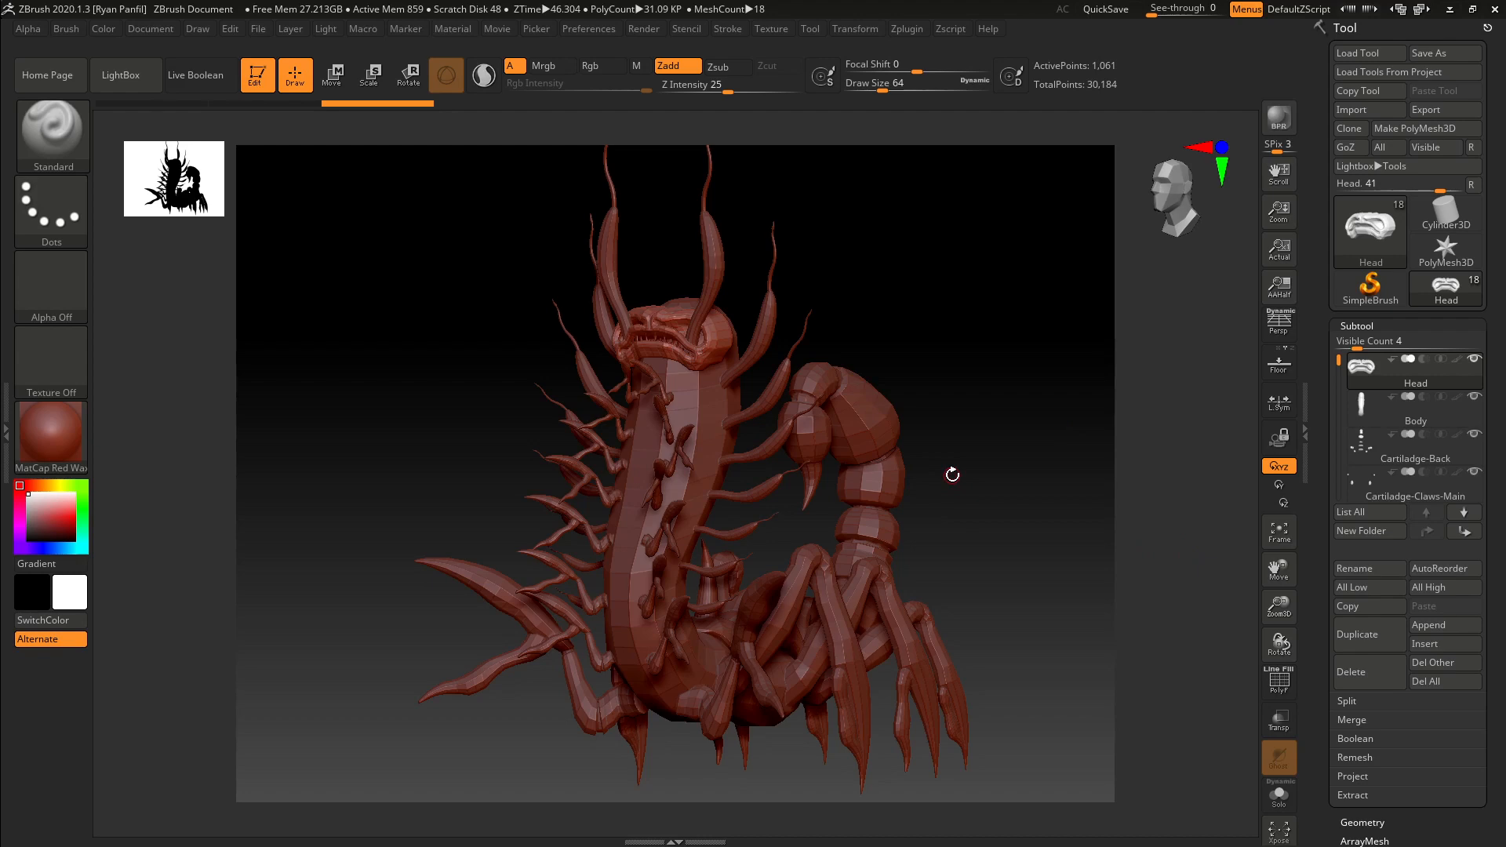
{"action": "left_click_drag", "start_coordinate": [951, 474], "coordinate": [981, 475]}
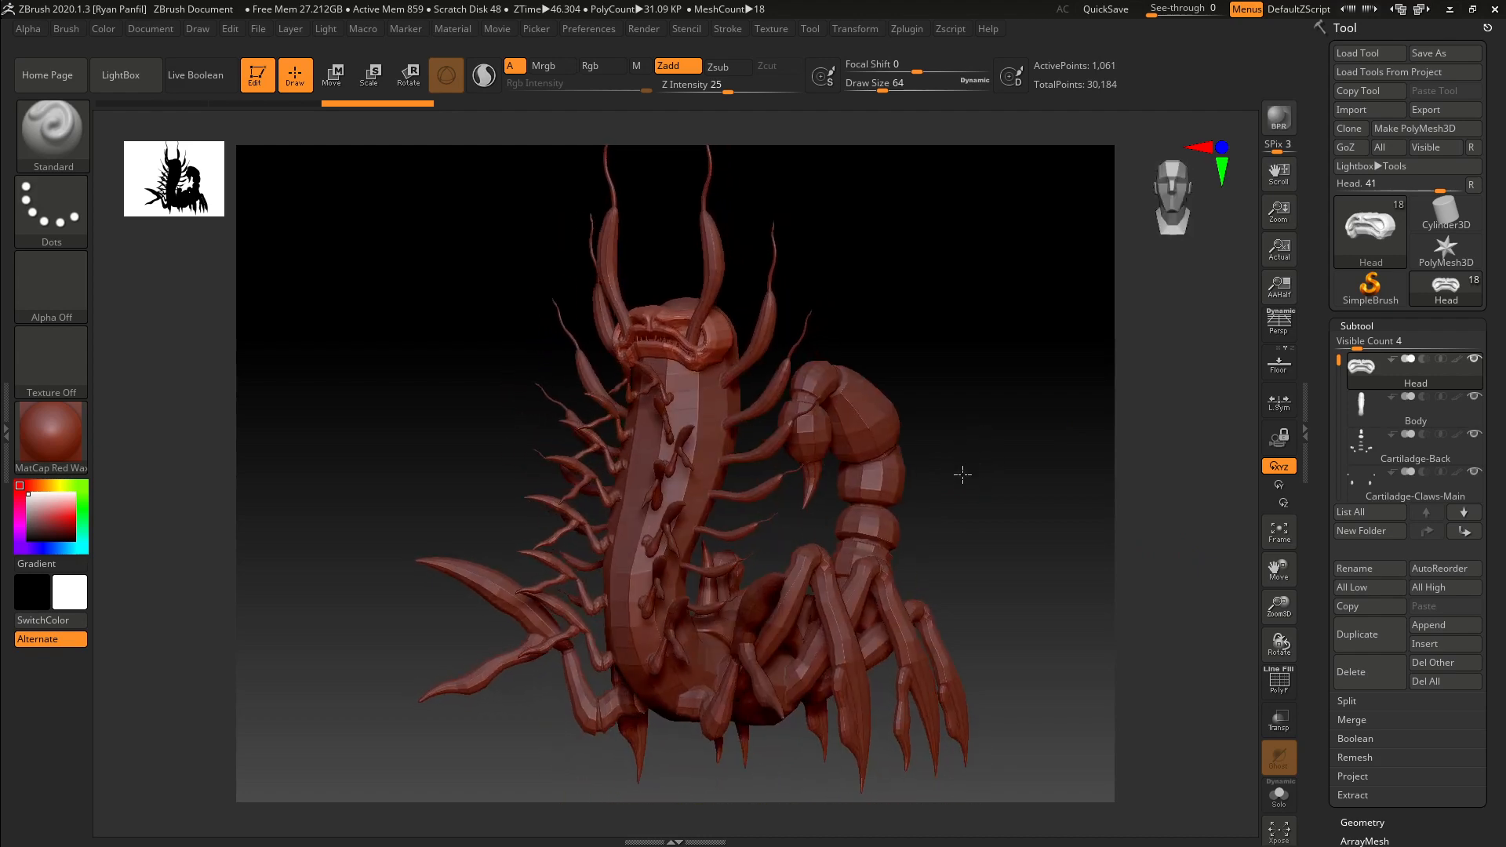
{"action": "left_click_drag", "start_coordinate": [963, 473], "coordinate": [941, 471]}
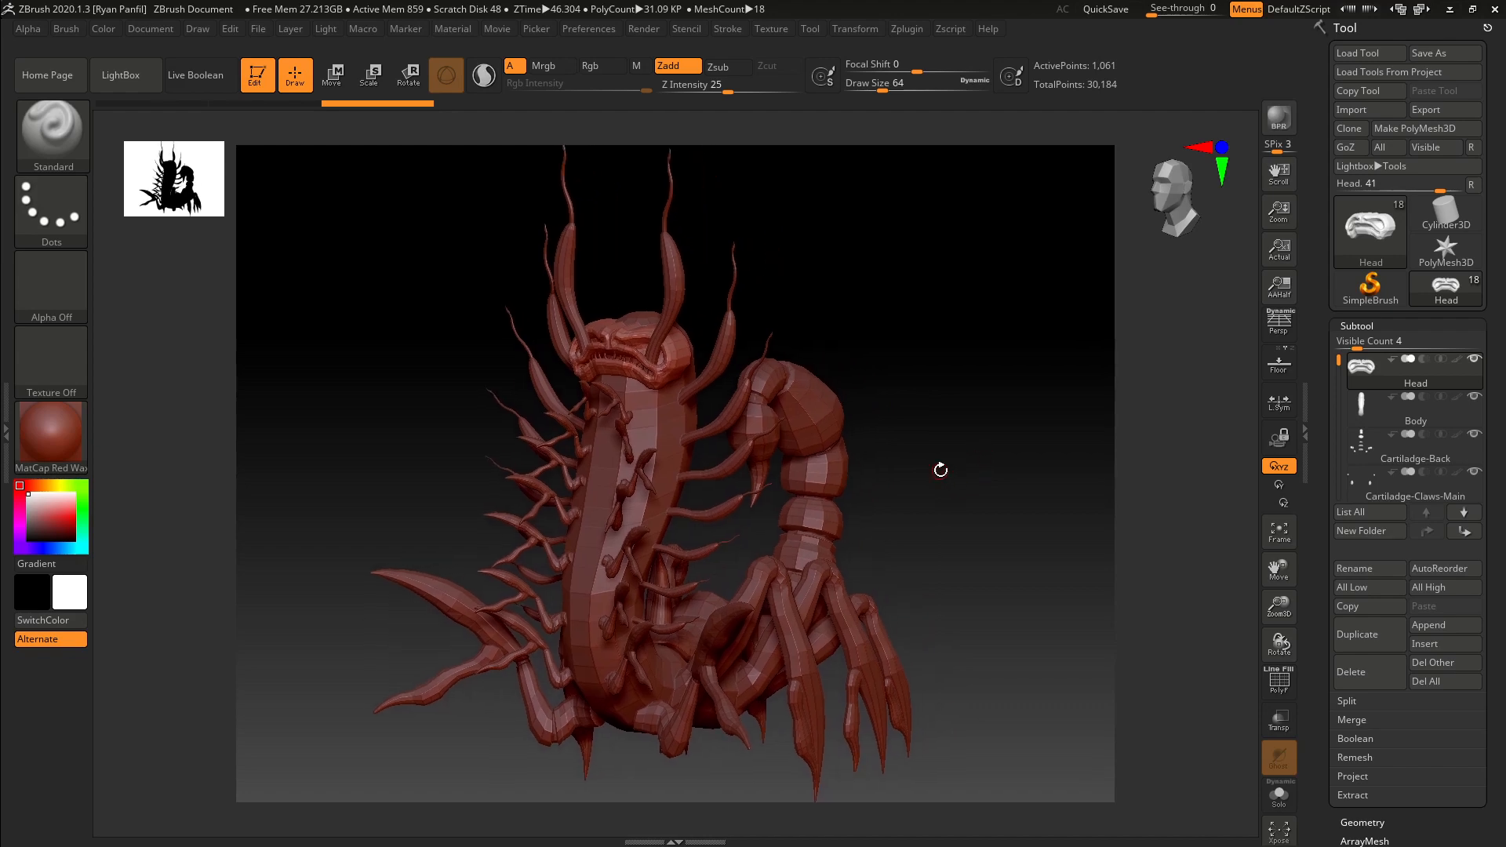
{"action": "mouse_move", "coordinate": [979, 656]}
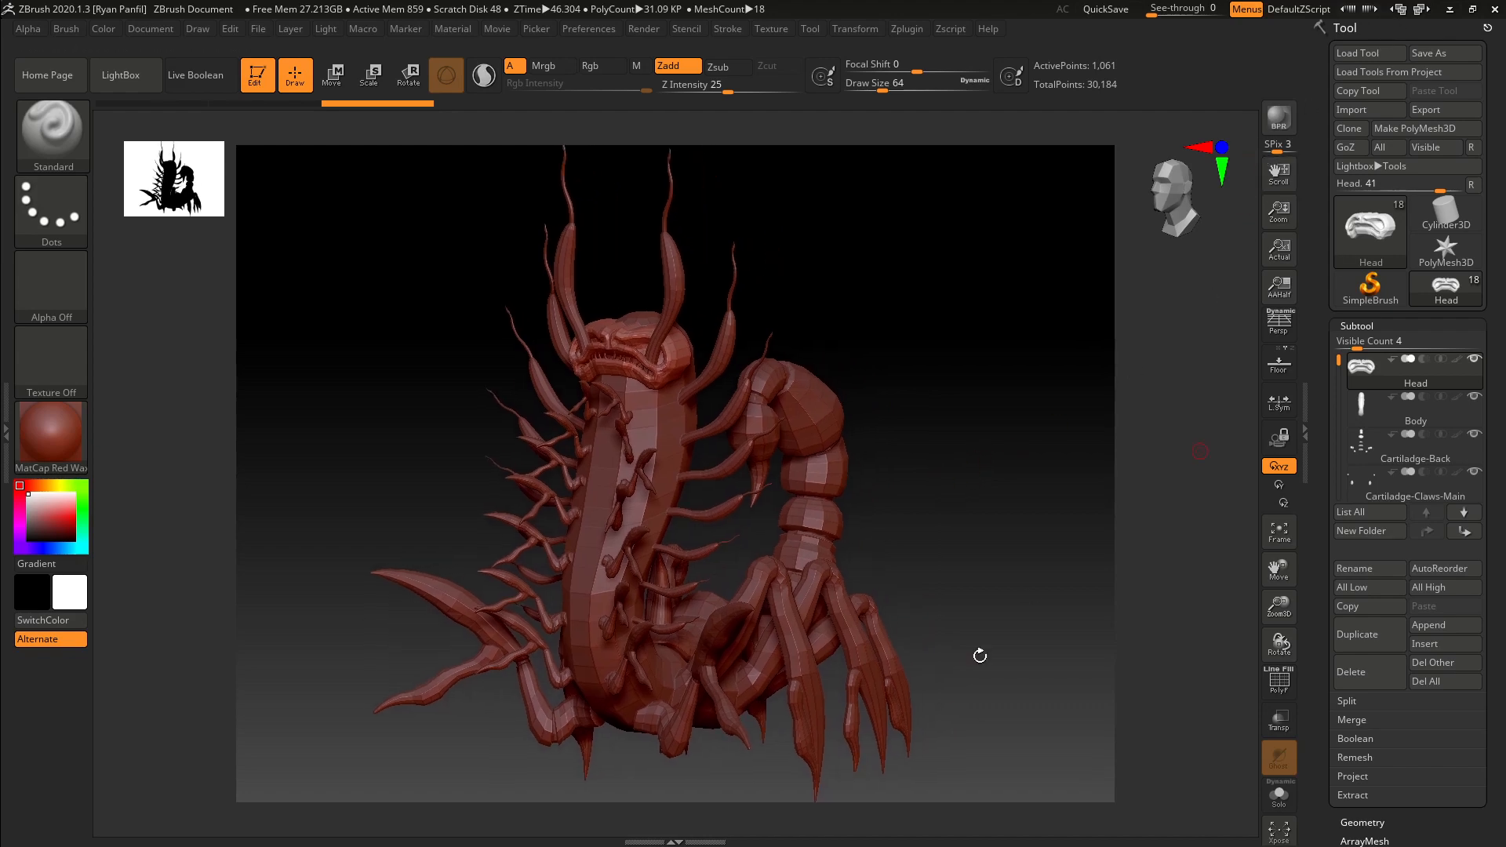